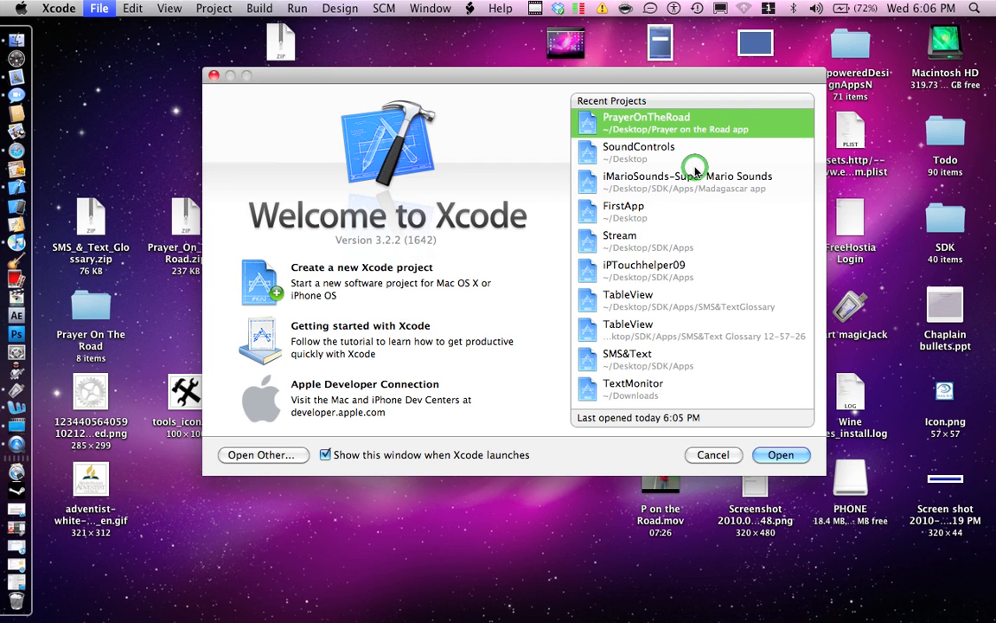
Create a View-based iPhone Application project named SwitchViews saved to the Desktop
{"action": "left_click", "coordinate": [361, 275]}
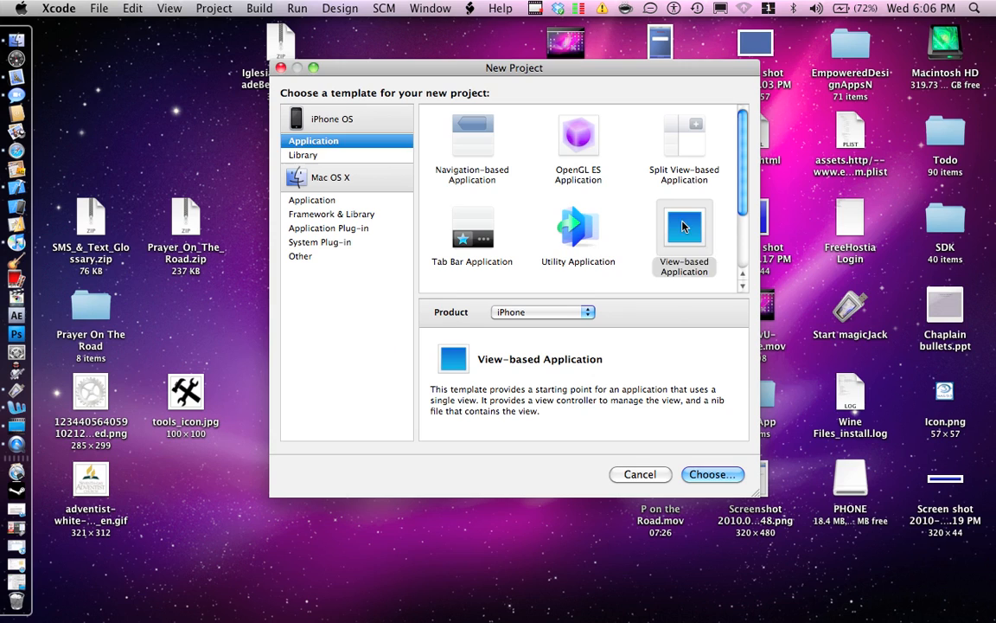
{"action": "left_click", "coordinate": [712, 474]}
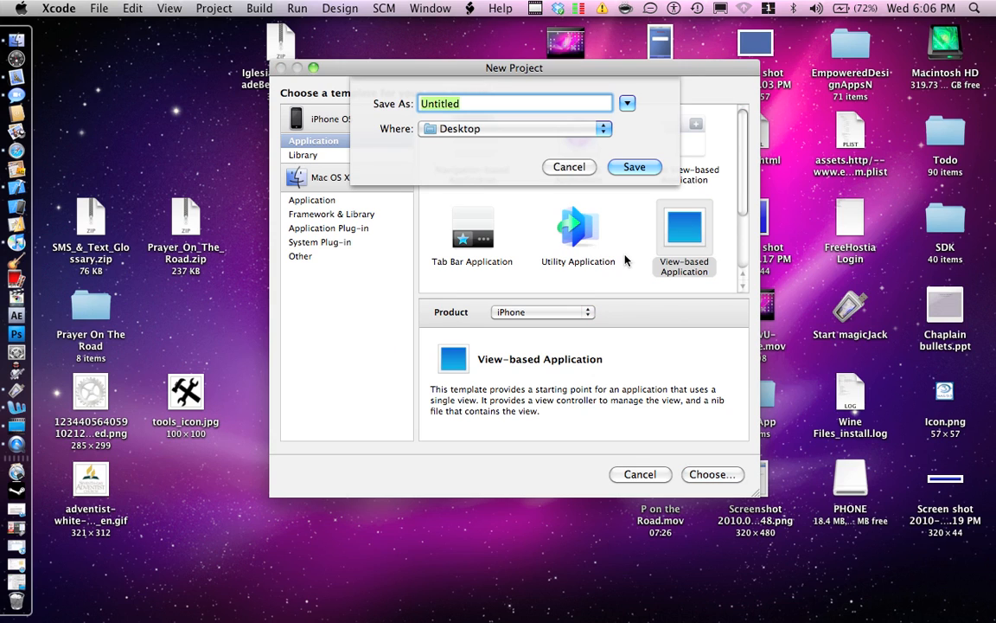
{"action": "left_click", "coordinate": [569, 166]}
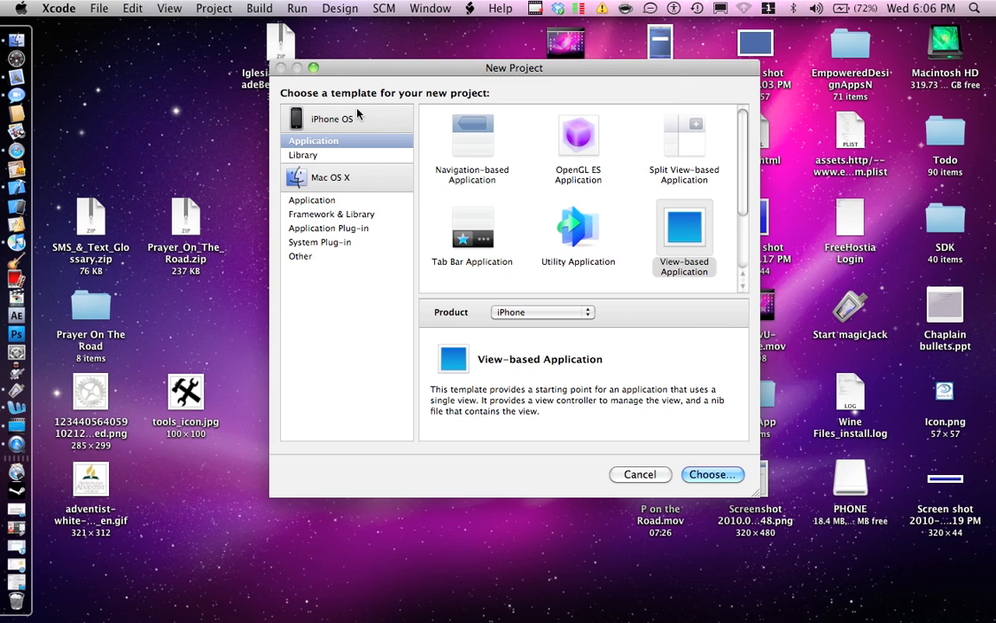
{"action": "left_click", "coordinate": [713, 474]}
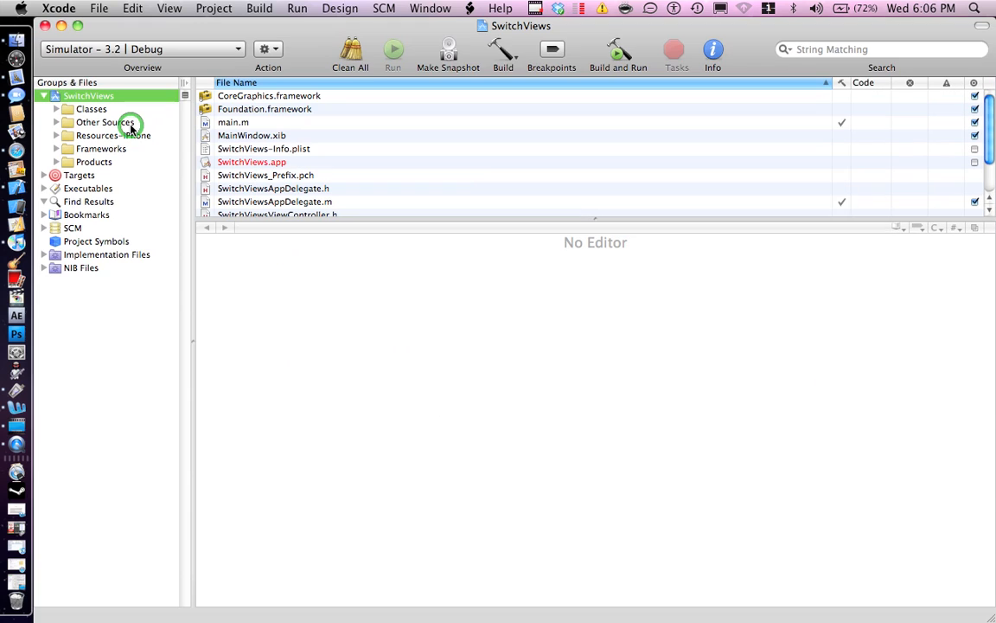
Add a UIViewController subclass with XIB named SecondViewController to the Classes group
{"action": "right_click", "coordinate": [91, 109]}
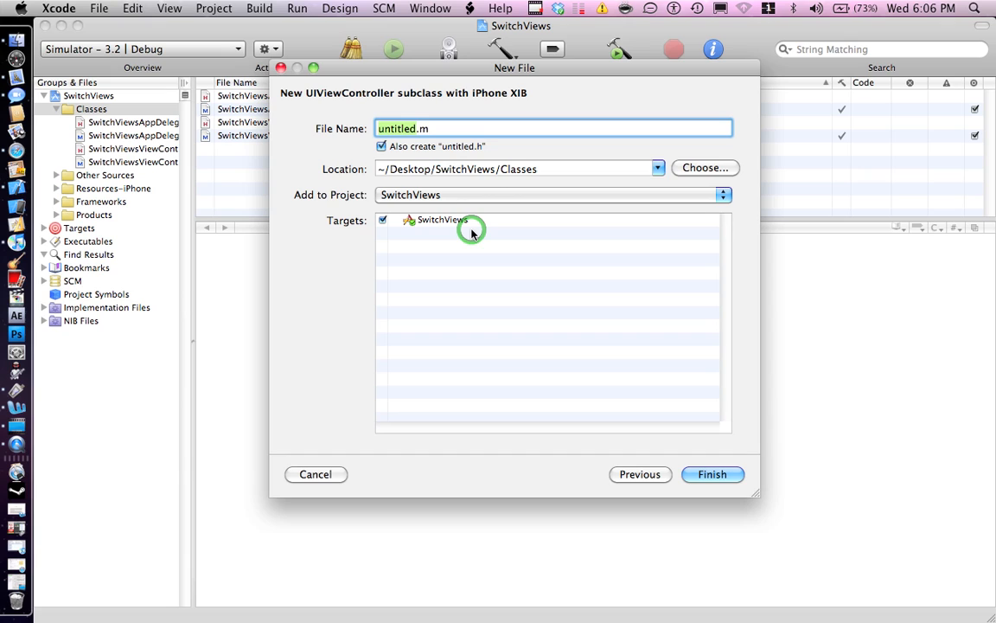
{"action": "type", "text": "SecondViewCon"}
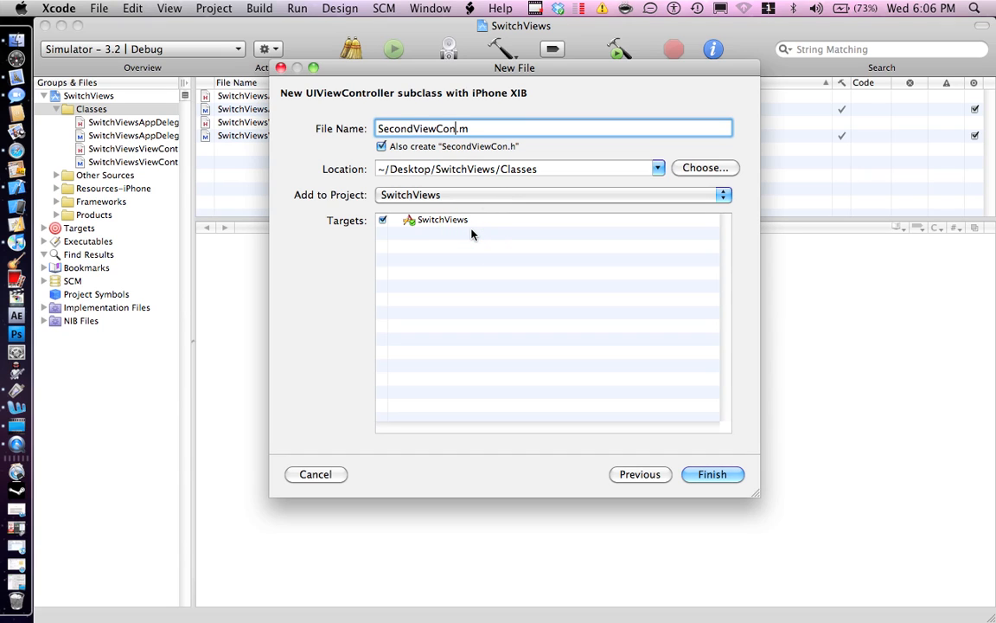
{"action": "type", "text": "troller"}
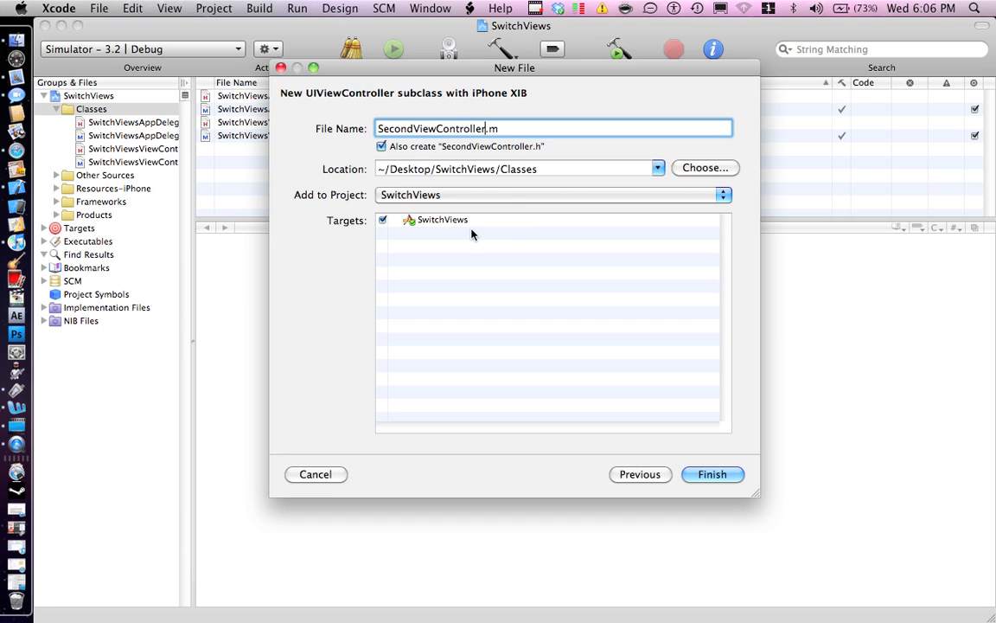
{"action": "left_click", "coordinate": [712, 474]}
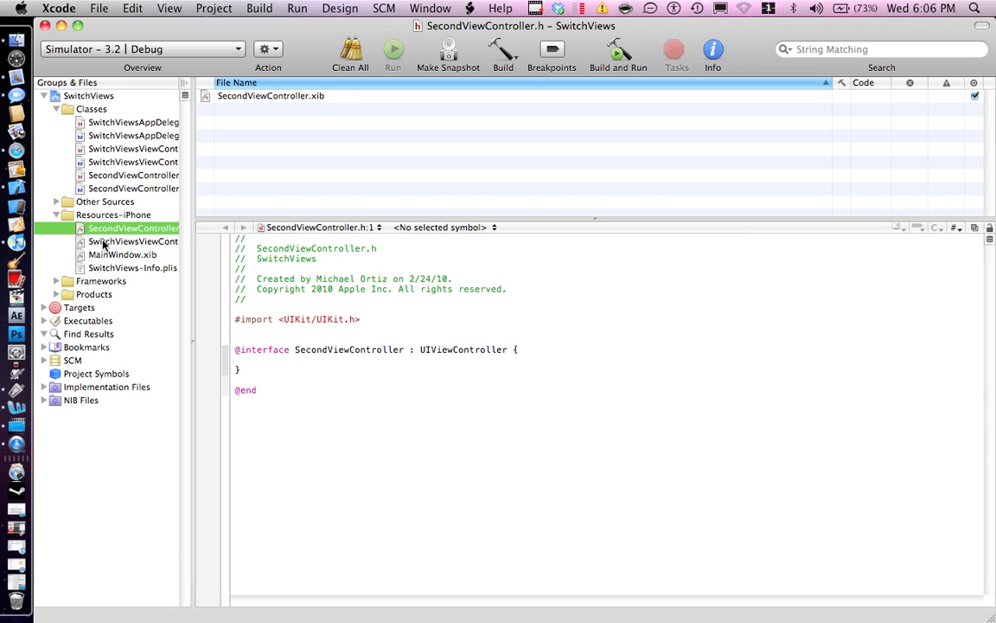
Select SwitchViewsViewController.xib, then bring SwitchViewsViewController.h into the editor
{"action": "left_click", "coordinate": [132, 242]}
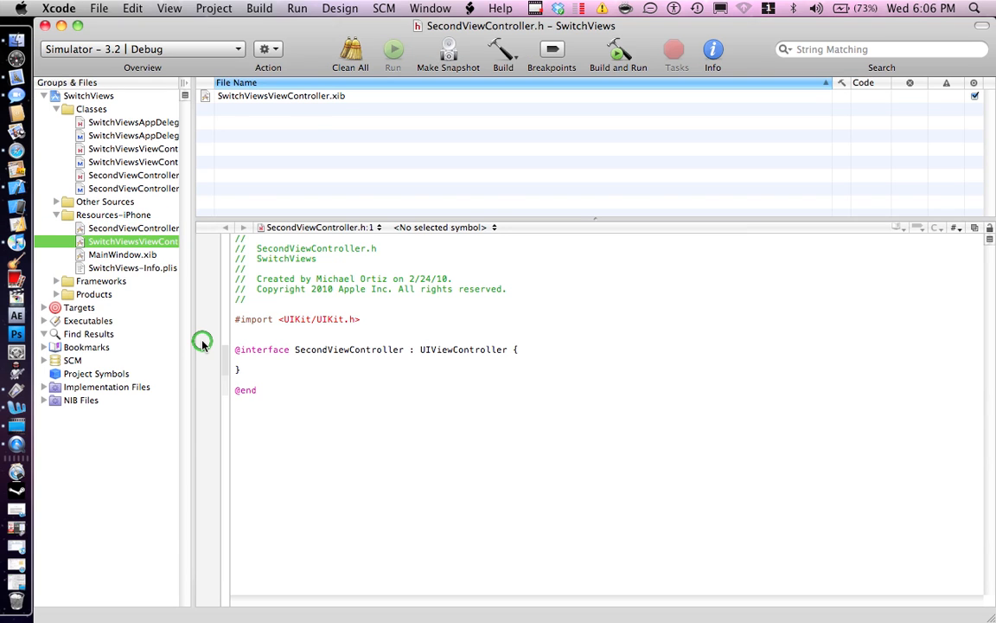
{"action": "mouse_move", "coordinate": [192, 346]}
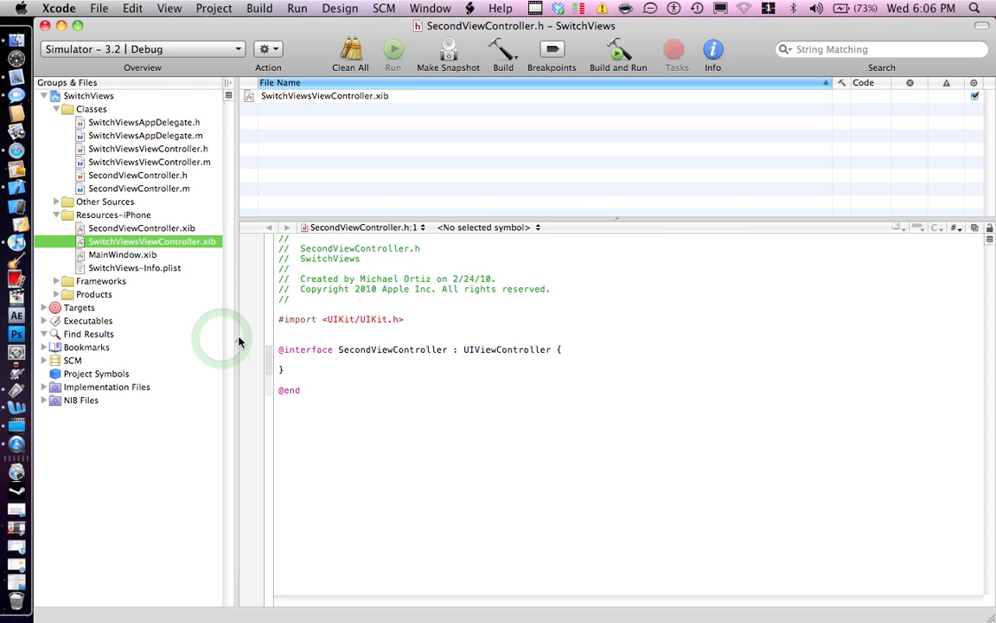
{"action": "mouse_move", "coordinate": [121, 177]}
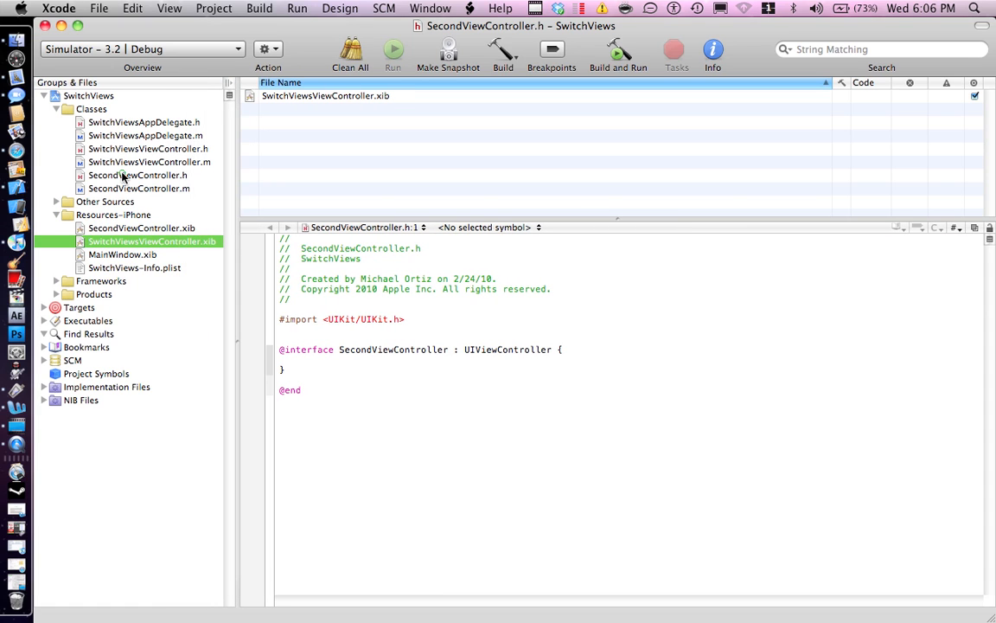
{"action": "left_click", "coordinate": [149, 149]}
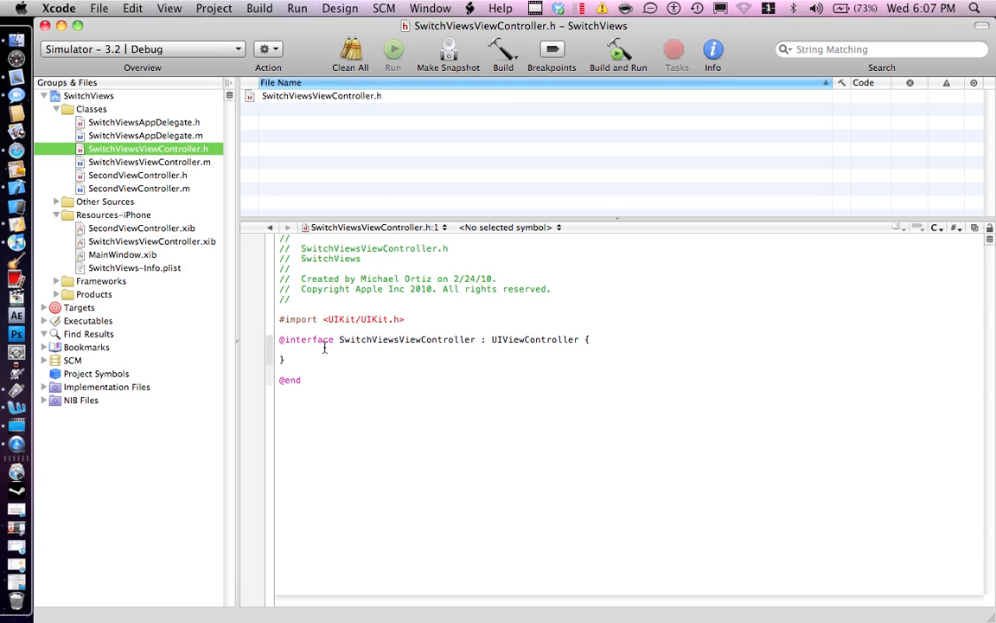
{"action": "mouse_move", "coordinate": [301, 381]}
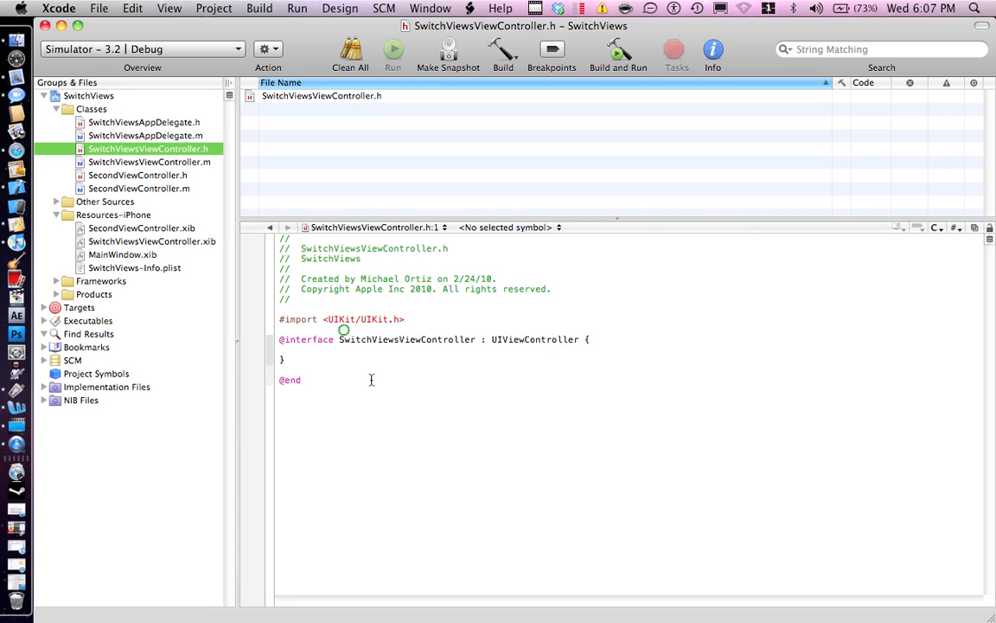
Declare -(IBAction)pushButton in SwitchViewsViewController.h and move on to SecondViewController.h
{"action": "left_click", "coordinate": [303, 361]}
{"action": "type", "text": "("}
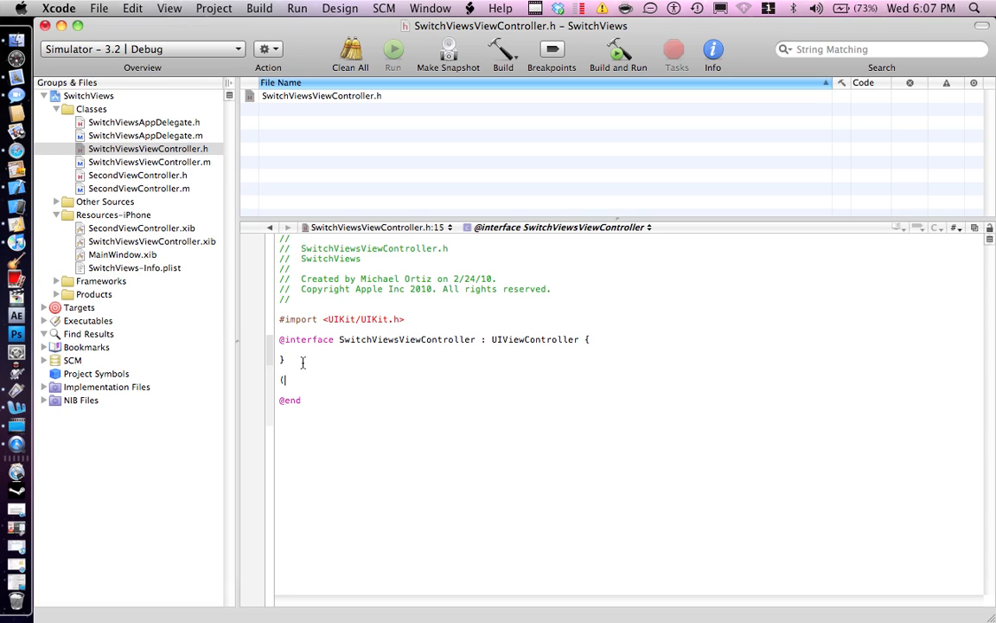
{"action": "type", "text": "-"}
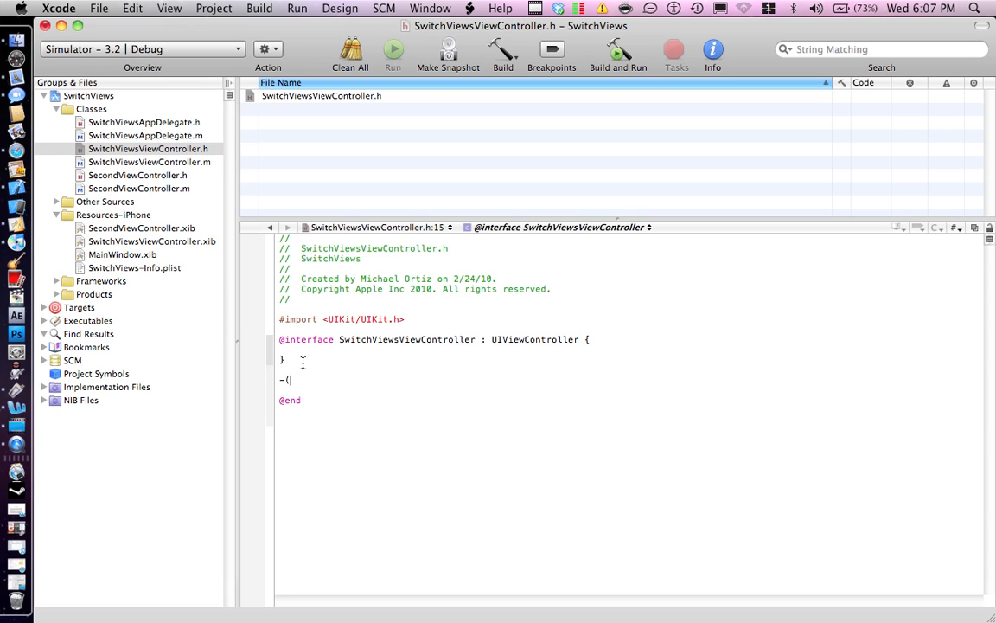
{"action": "type", "text": "IBAction"}
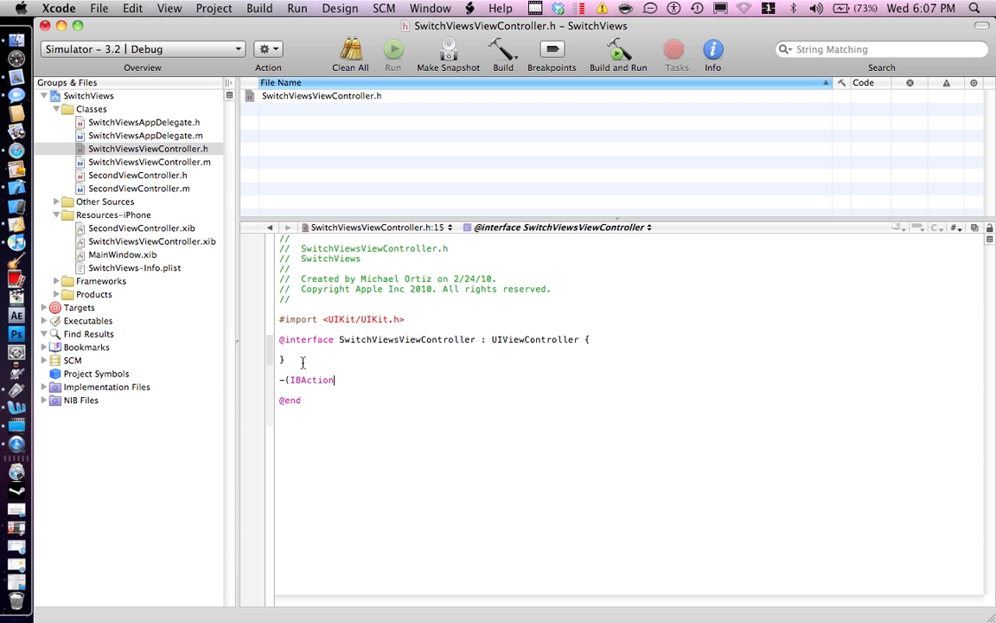
{"action": "type", "text": ")pushButton"}
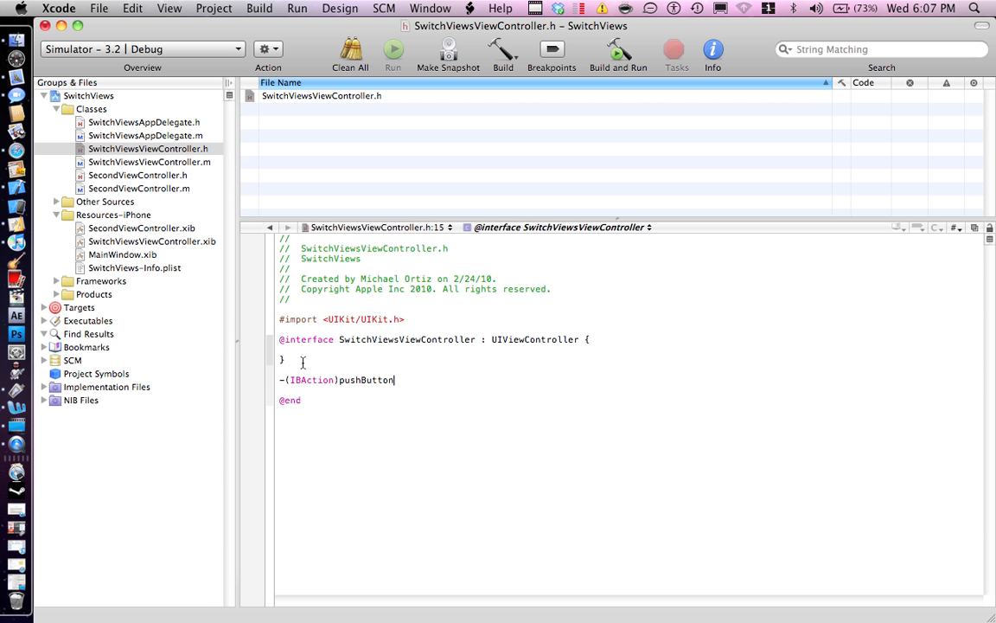
{"action": "left_click", "coordinate": [139, 174]}
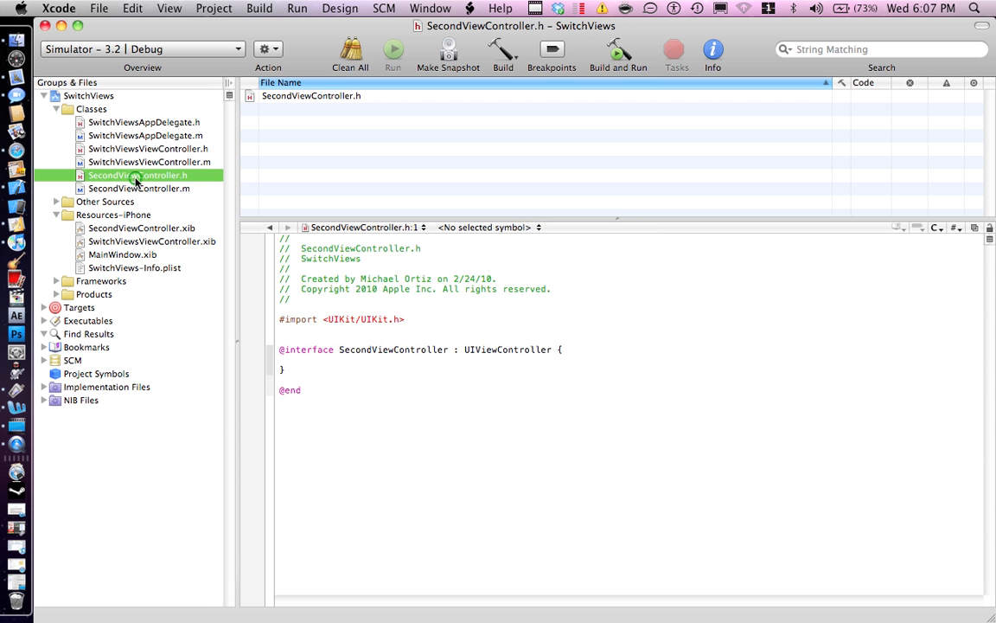
Declare -(IBAction)pushBack; below the closing brace in SecondViewController.h
{"action": "left_click", "coordinate": [307, 382]}
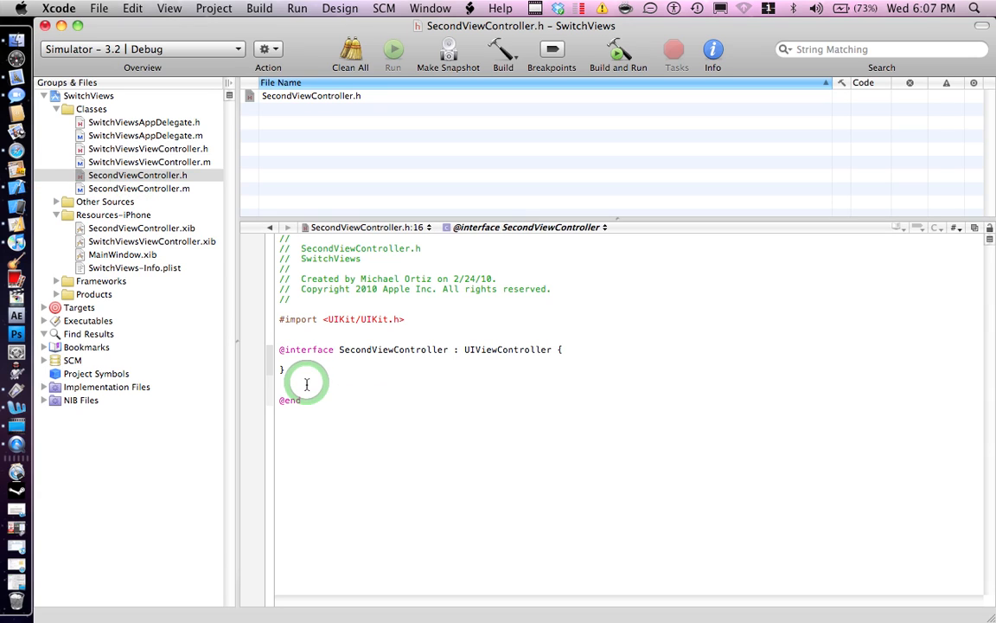
{"action": "type", "text": "-("}
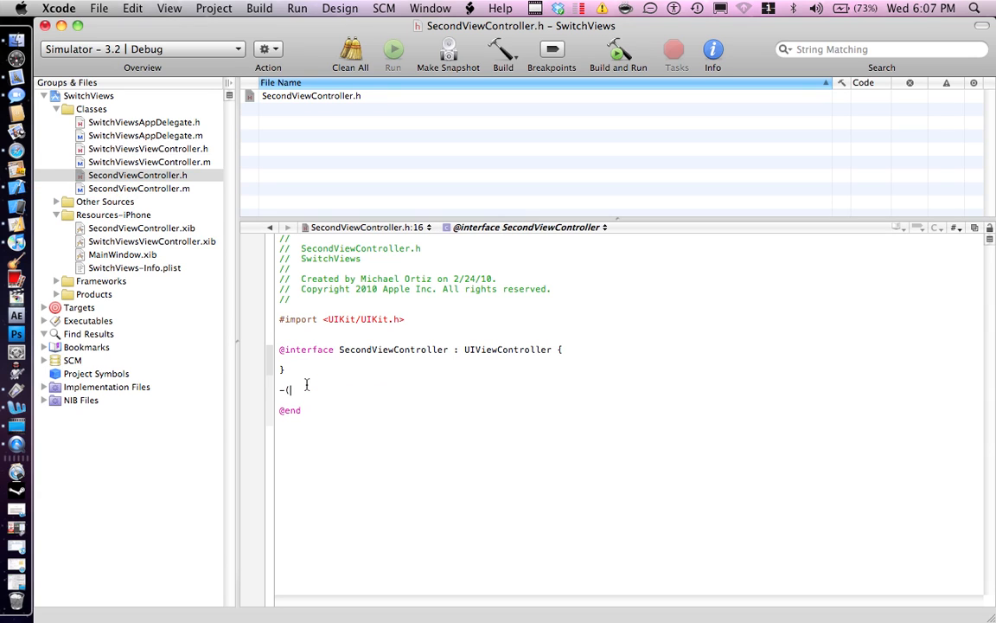
{"action": "type", "text": "(IBAction)"}
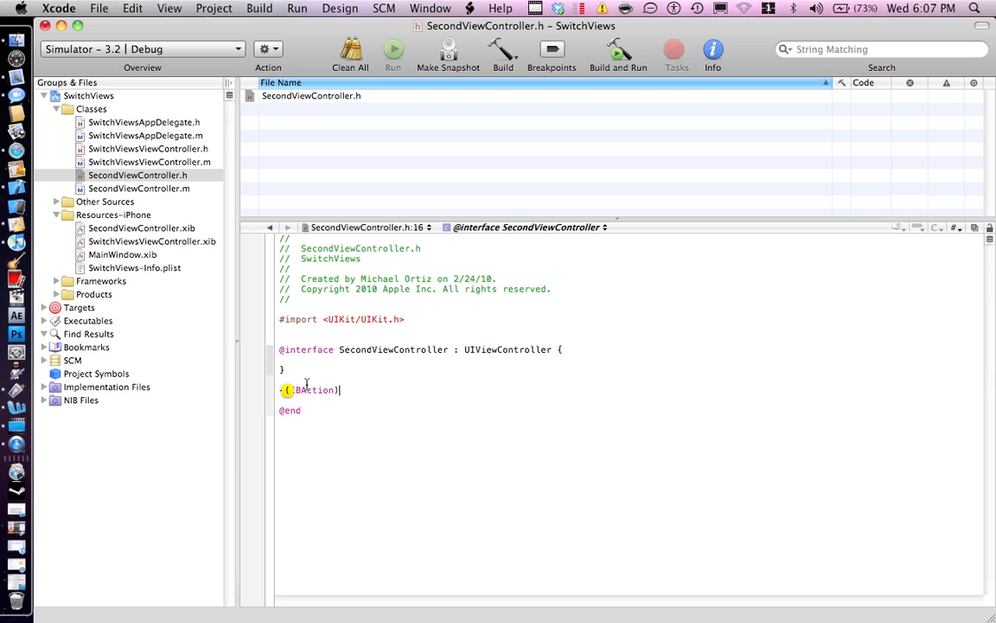
{"action": "type", "text": "pushBack"}
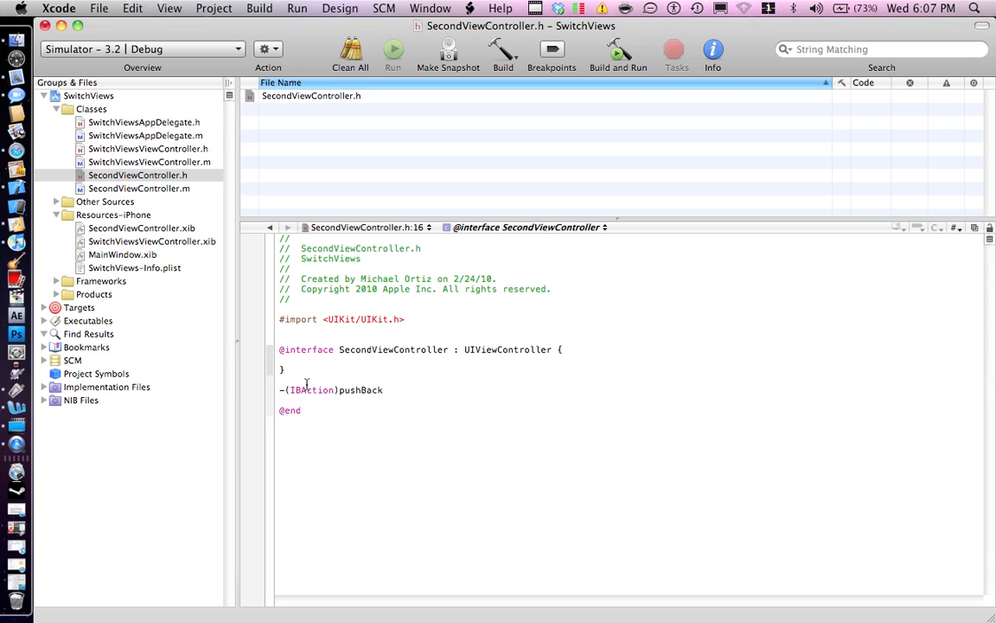
{"action": "type", "text": ";"}
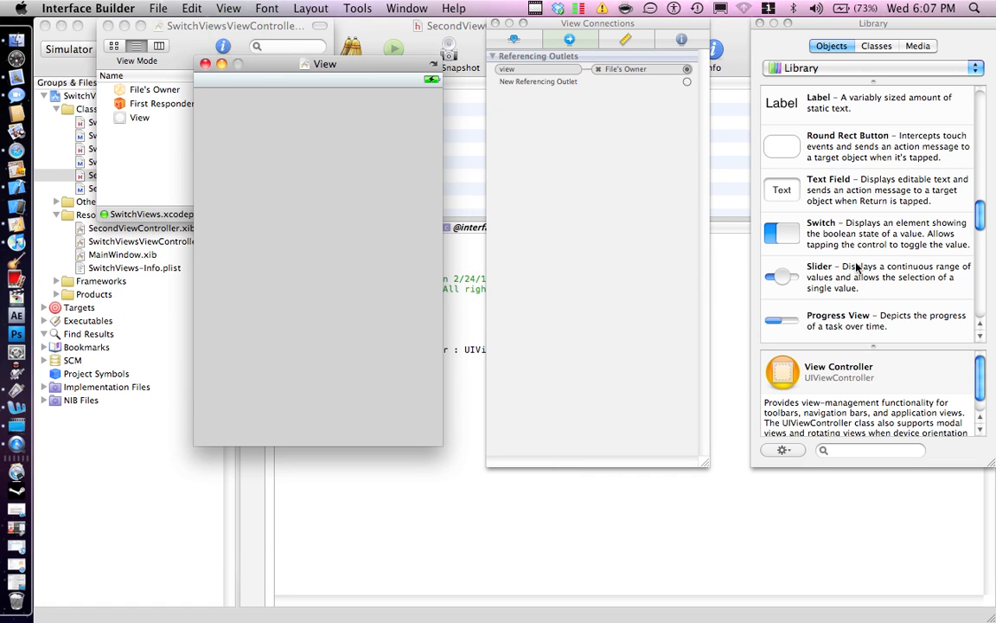
Search the Library for View and Button and place a Round Rect Button titled Switch View
{"action": "scroll", "scroll_direction": "down", "scroll_amount": 3}
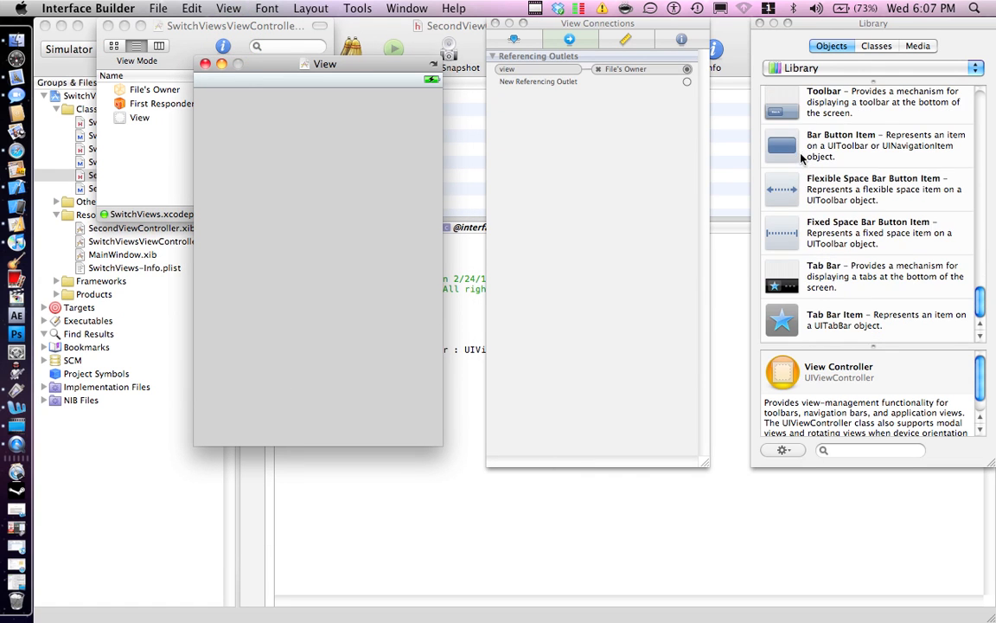
{"action": "scroll", "scroll_direction": "down", "scroll_amount": 3}
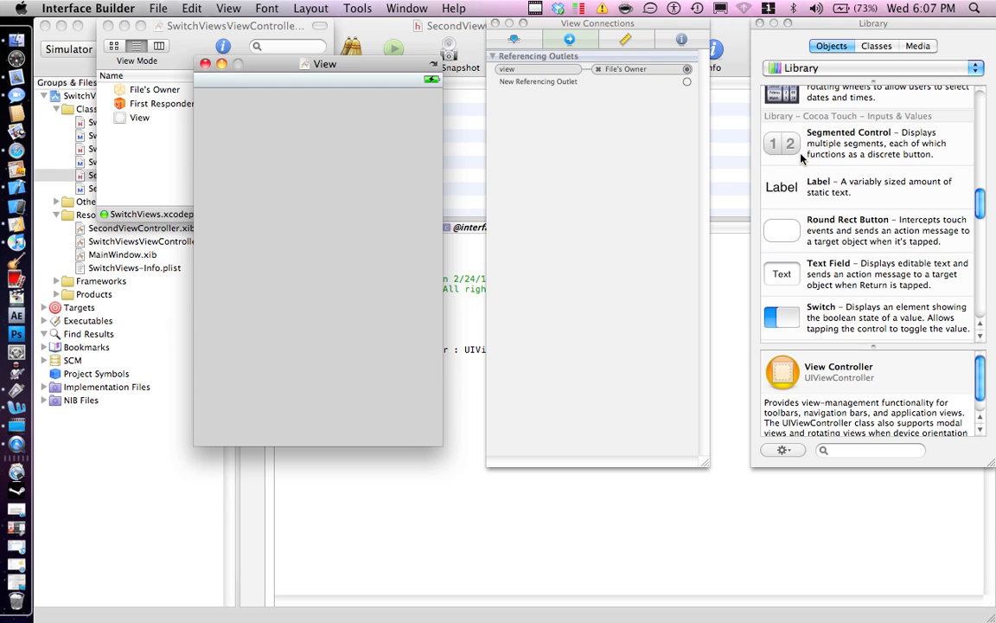
{"action": "scroll", "scroll_direction": "down", "scroll_amount": 3}
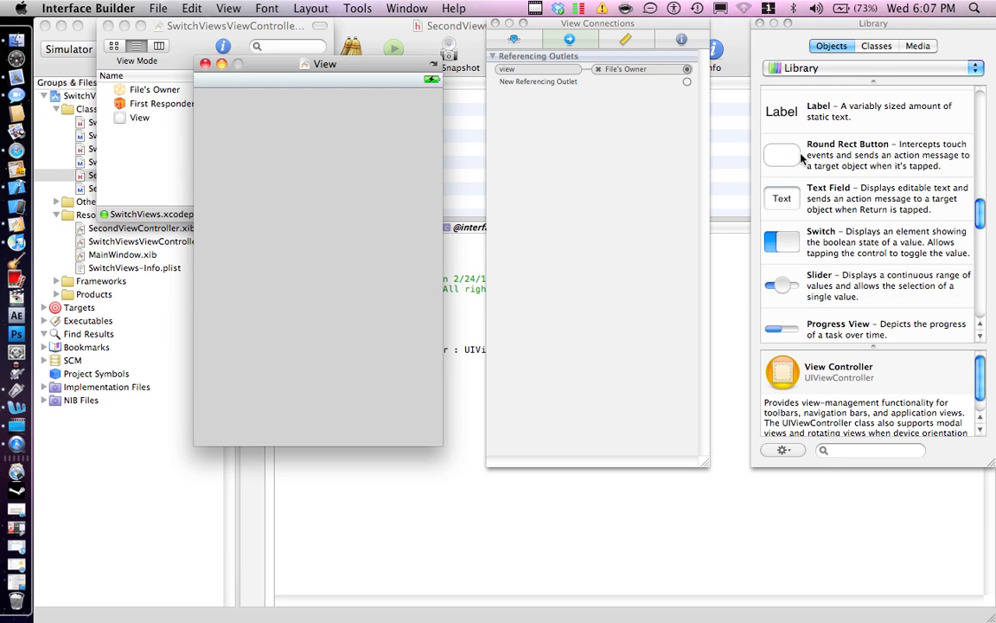
{"action": "left_click", "coordinate": [869, 450]}
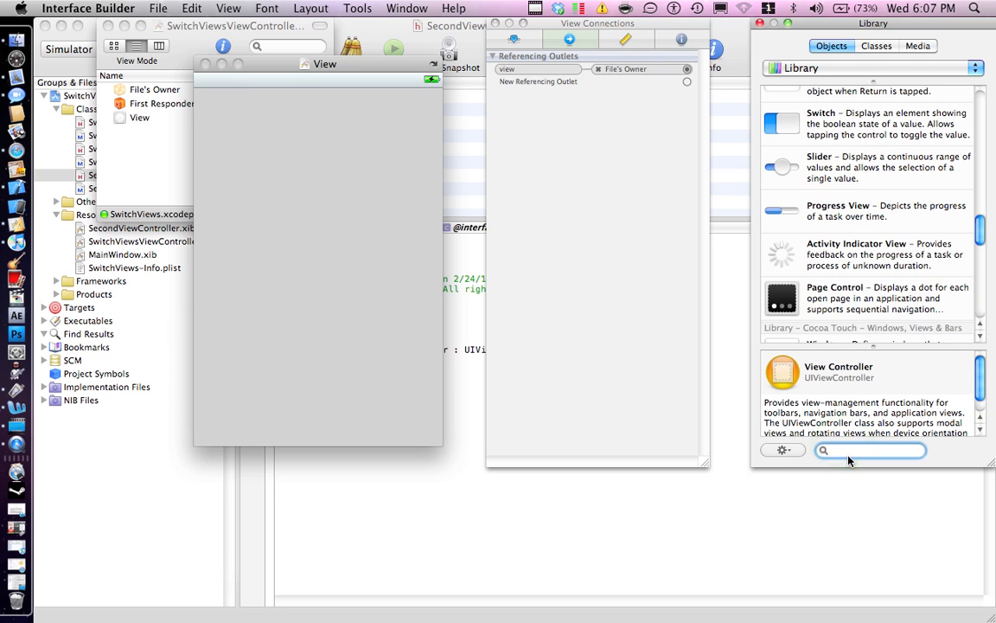
{"action": "type", "text": "View"}
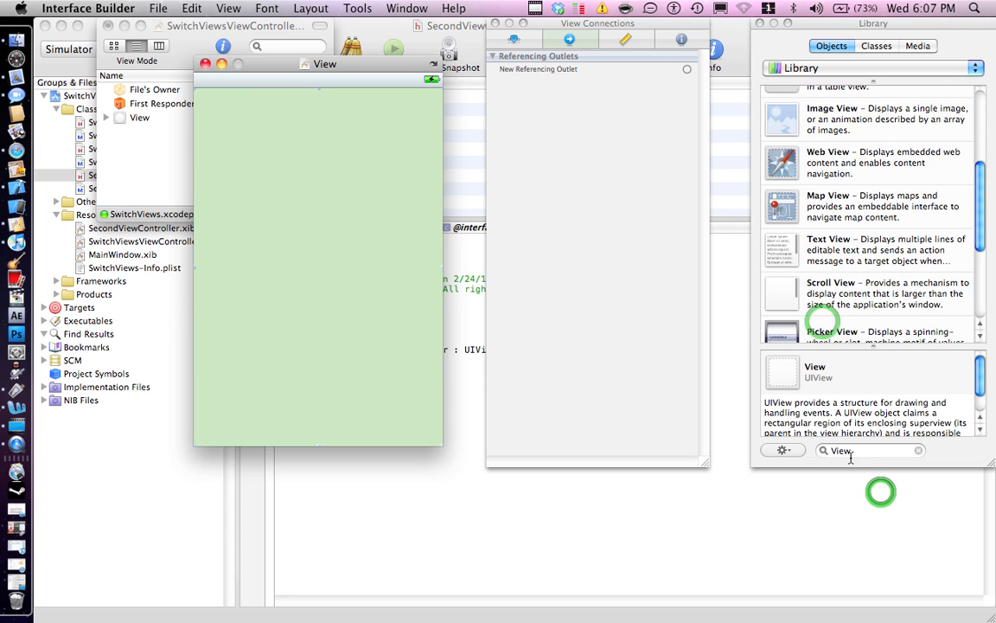
{"action": "type", "text": "But"}
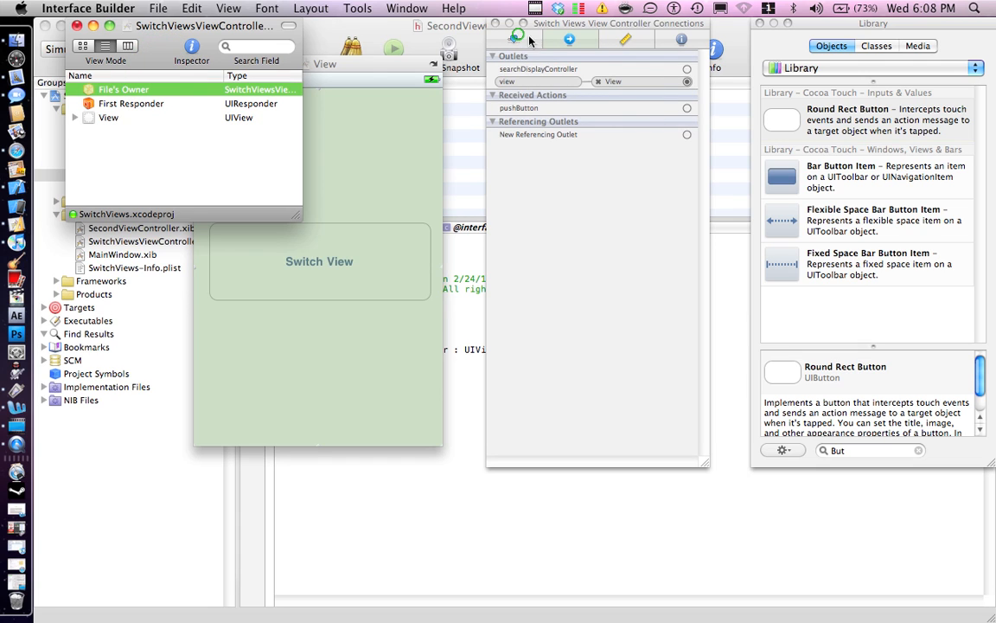
Wire the button's Touch Up Inside to pushButton, save, and bring up SecondViewController.xib
{"action": "left_click_drag", "start_coordinate": [688, 107], "coordinate": [389, 244]}
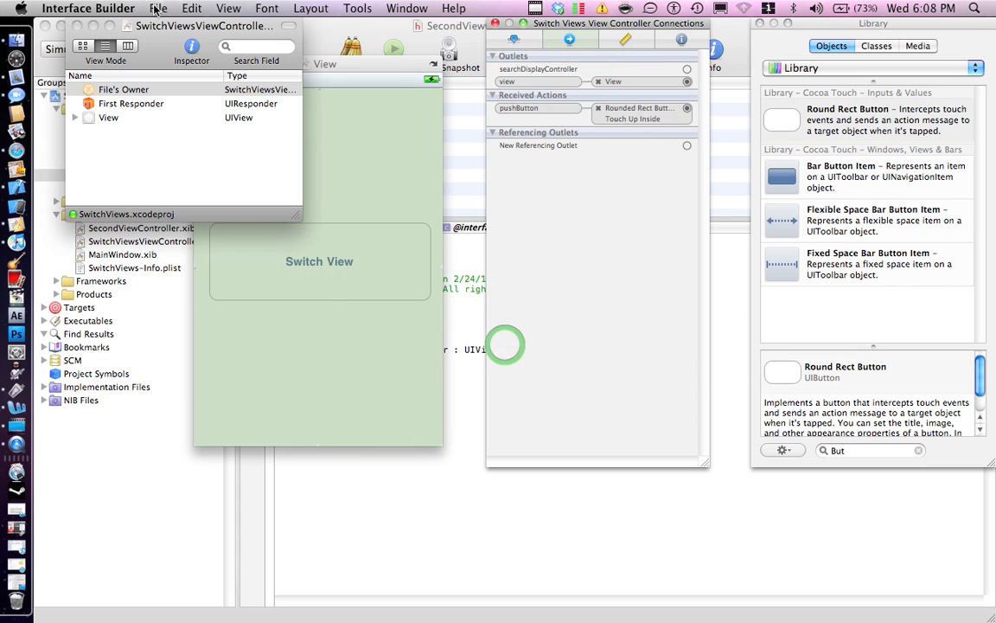
{"action": "left_click", "coordinate": [159, 7]}
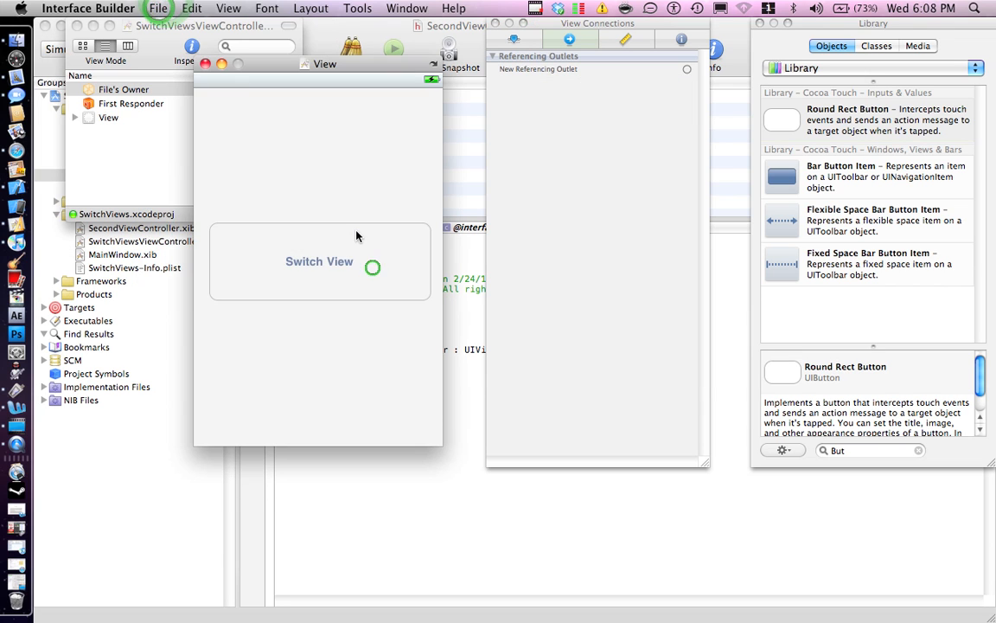
{"action": "left_click", "coordinate": [157, 7]}
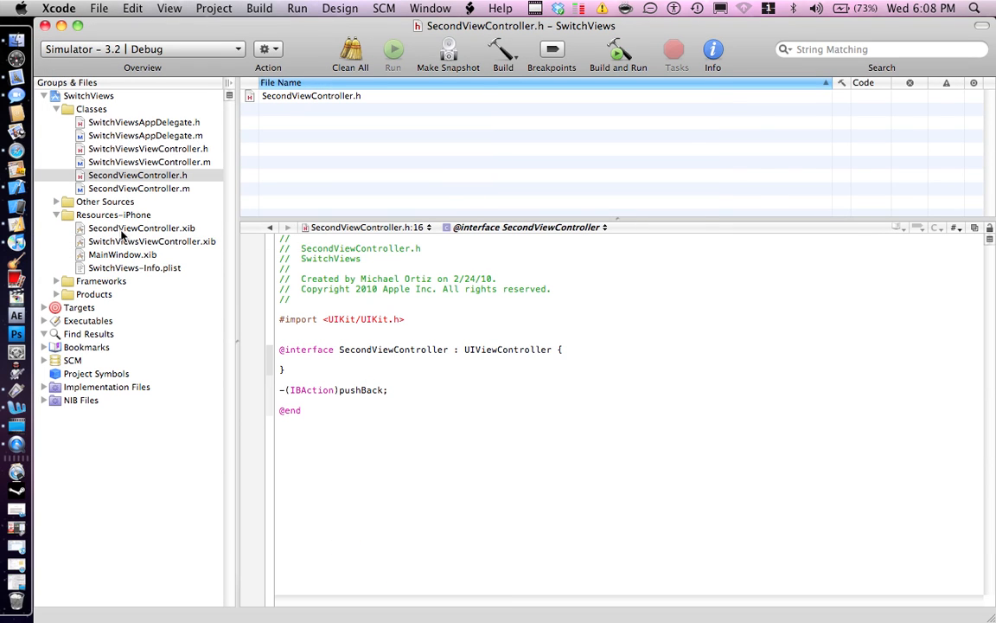
{"action": "double_click", "coordinate": [142, 228]}
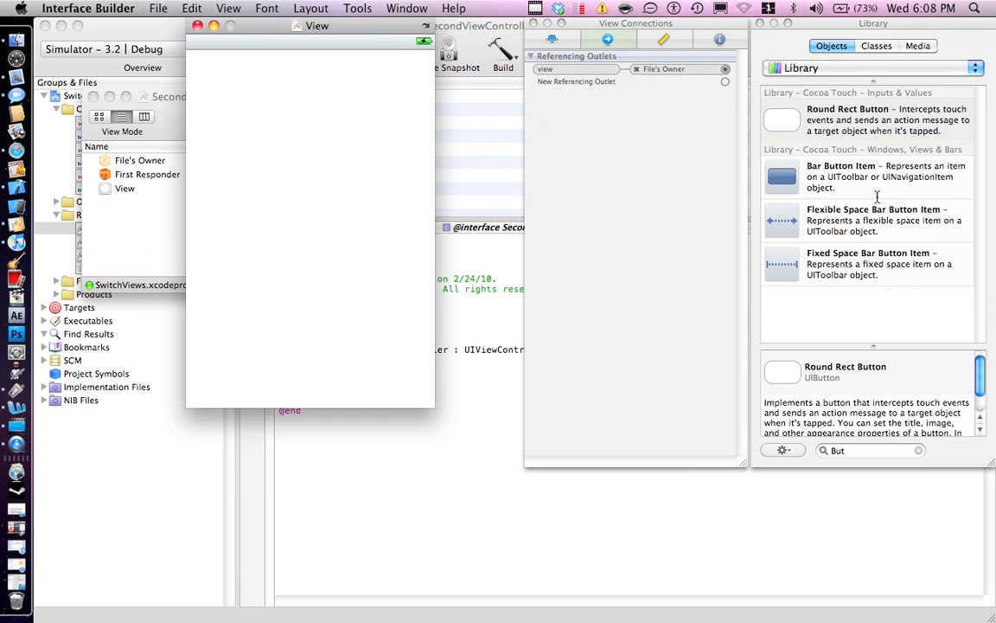
Add a View with a red background and a Round Rect Button titled Go Back
{"action": "left_click", "coordinate": [919, 449]}
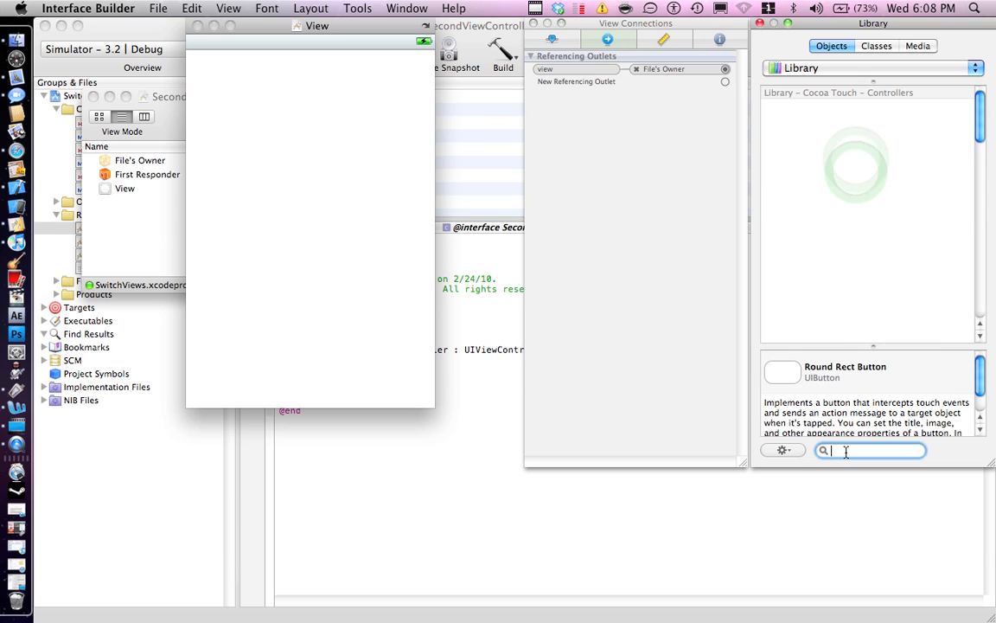
{"action": "type", "text": "View"}
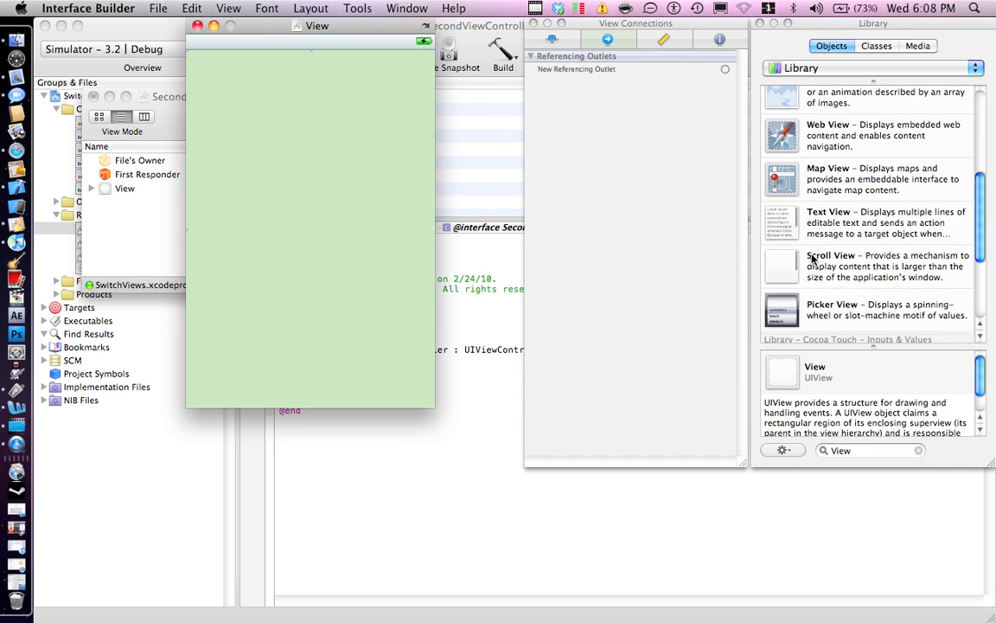
{"action": "scroll", "scroll_direction": "down", "scroll_amount": 3}
{"action": "type", "text": "But"}
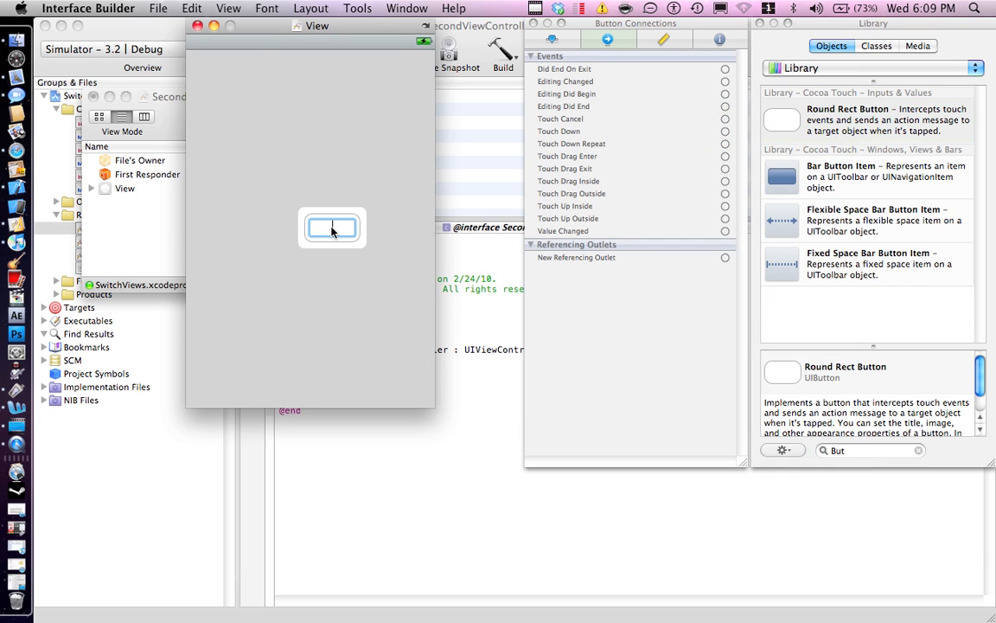
{"action": "left_click", "coordinate": [332, 228]}
{"action": "type", "text": "Go Back"}
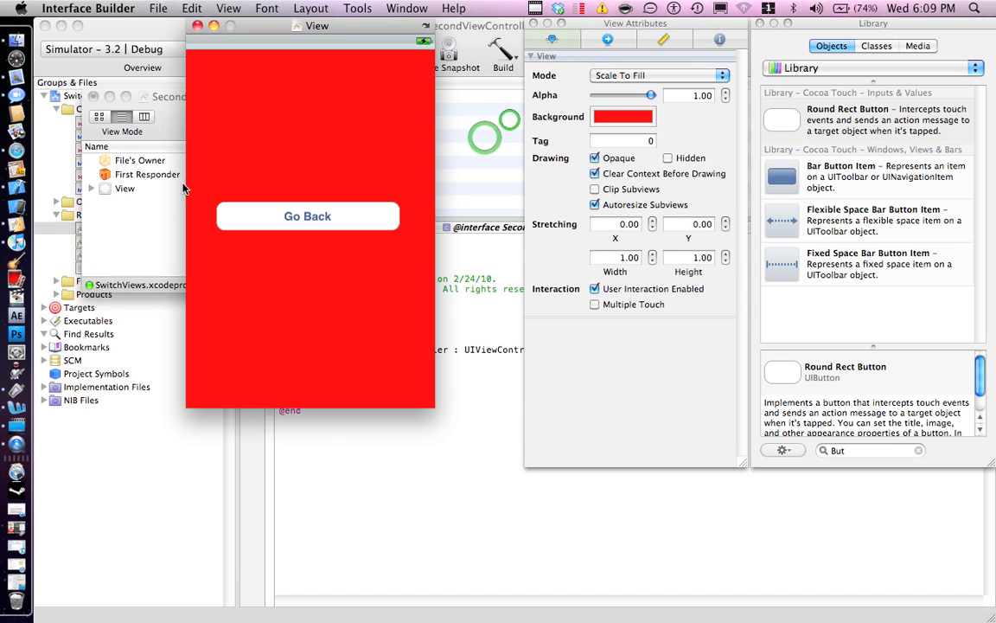
Connect pushBack to the Go Back button's Touch Up Inside and save the interface
{"action": "left_click", "coordinate": [607, 39]}
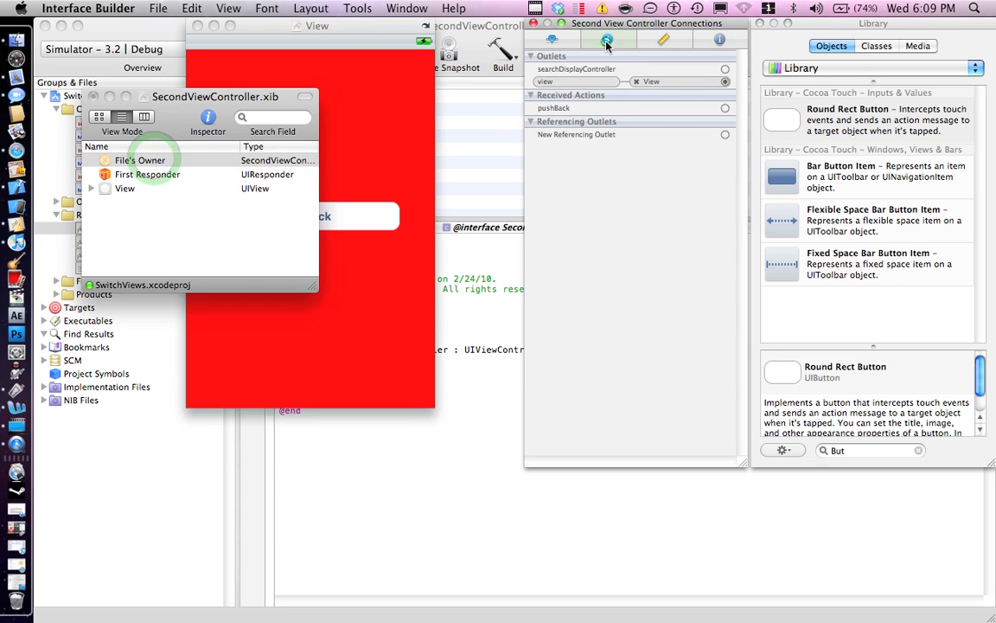
{"action": "left_click", "coordinate": [725, 107]}
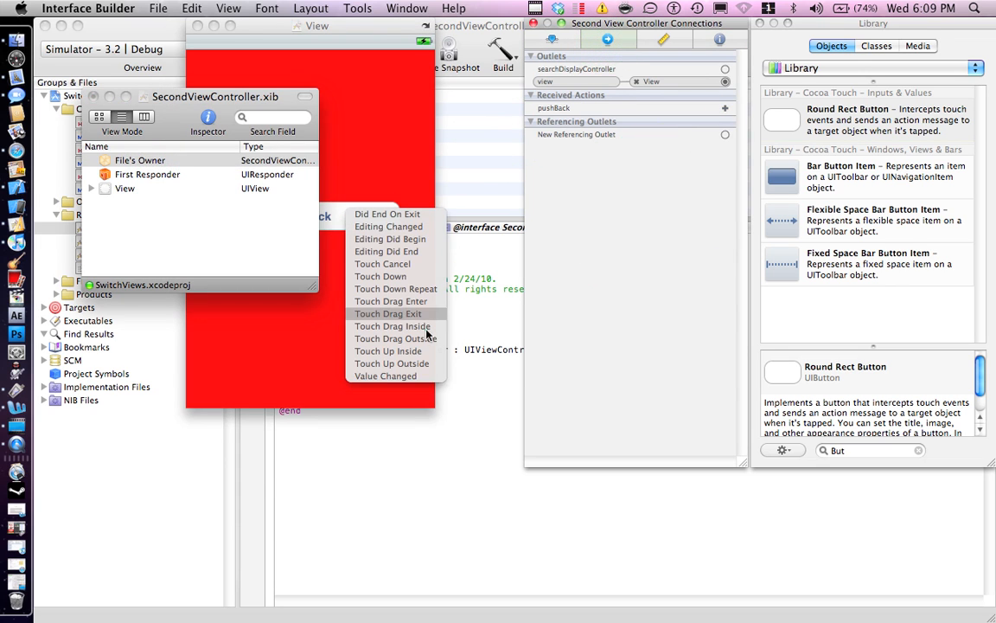
{"action": "left_click", "coordinate": [388, 350]}
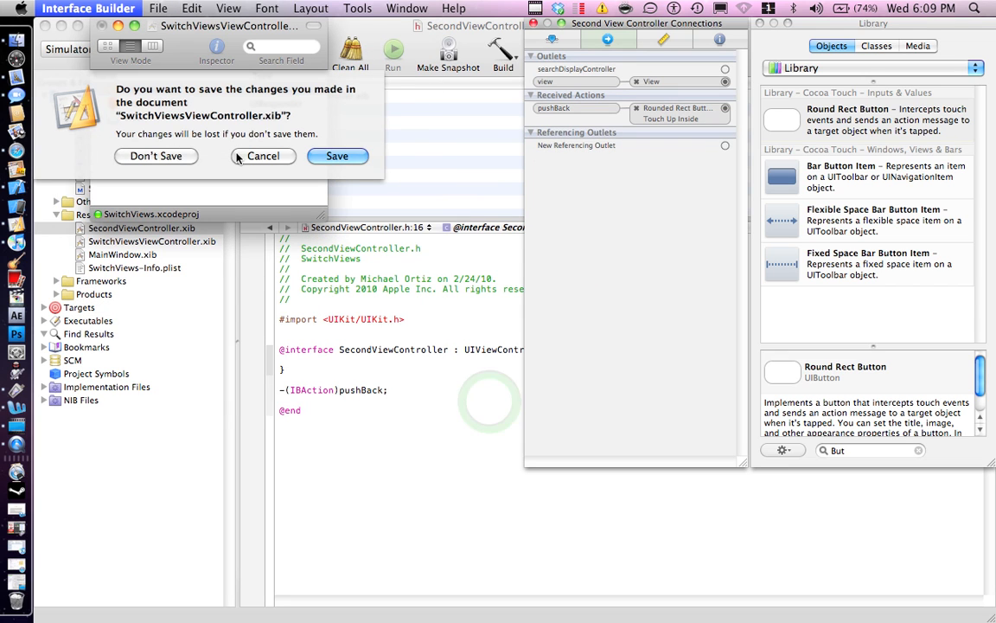
{"action": "left_click", "coordinate": [338, 155]}
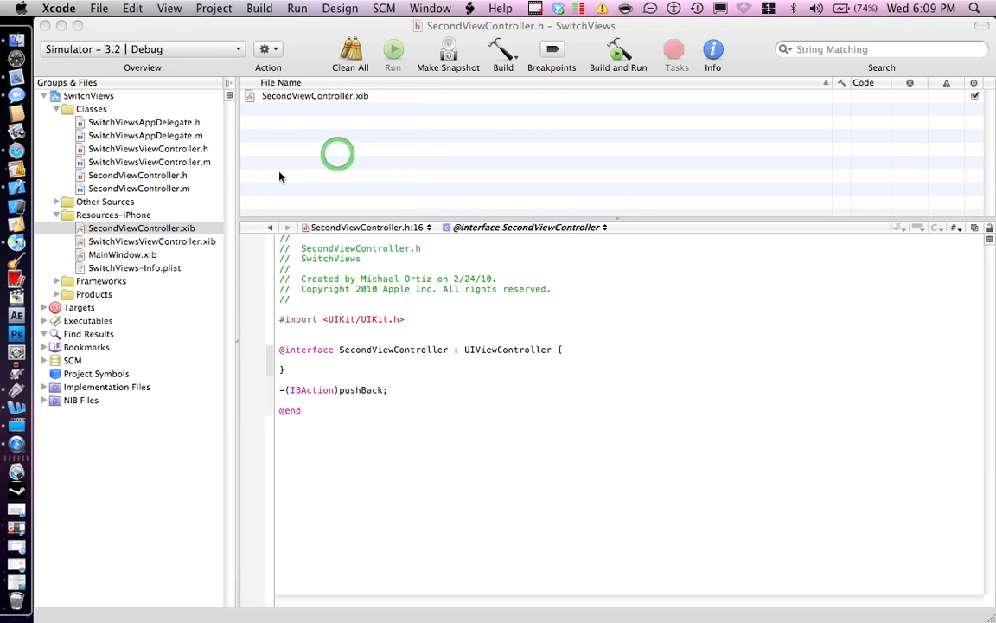
Write -(IBAction)pushButton { } in SwitchViewsViewController.m presenting SecondViewController with a cross-dissolve transition
{"action": "left_click", "coordinate": [149, 149]}
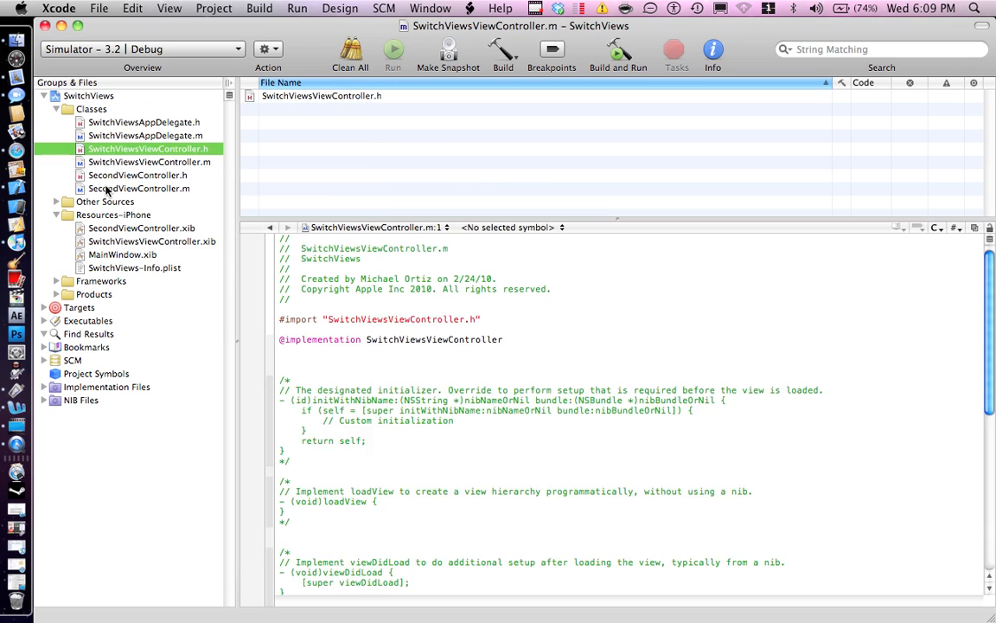
{"action": "left_click", "coordinate": [149, 149]}
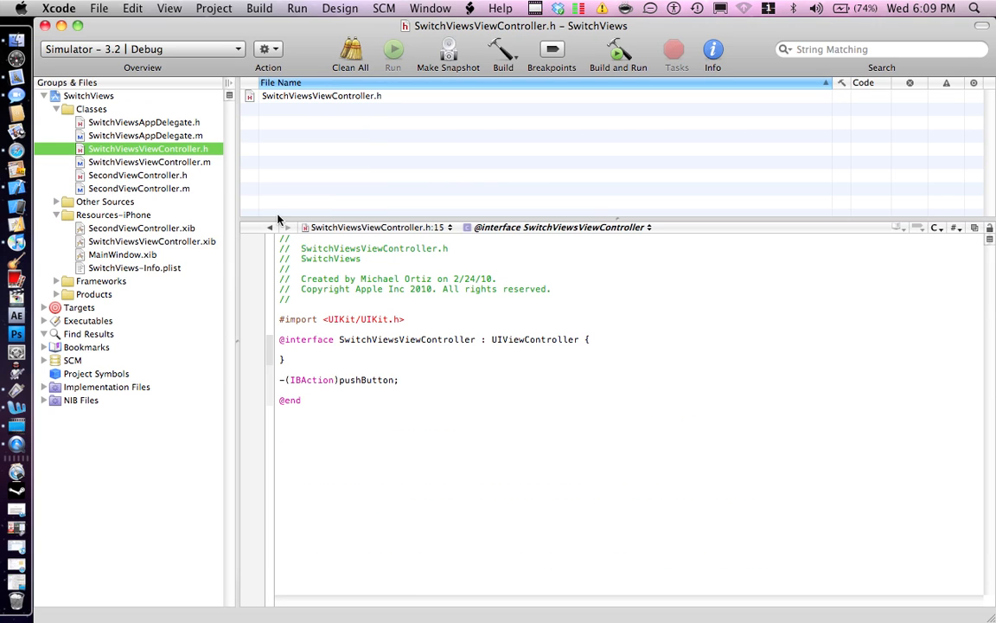
{"action": "left_click", "coordinate": [149, 163]}
{"action": "type", "text": "-"}
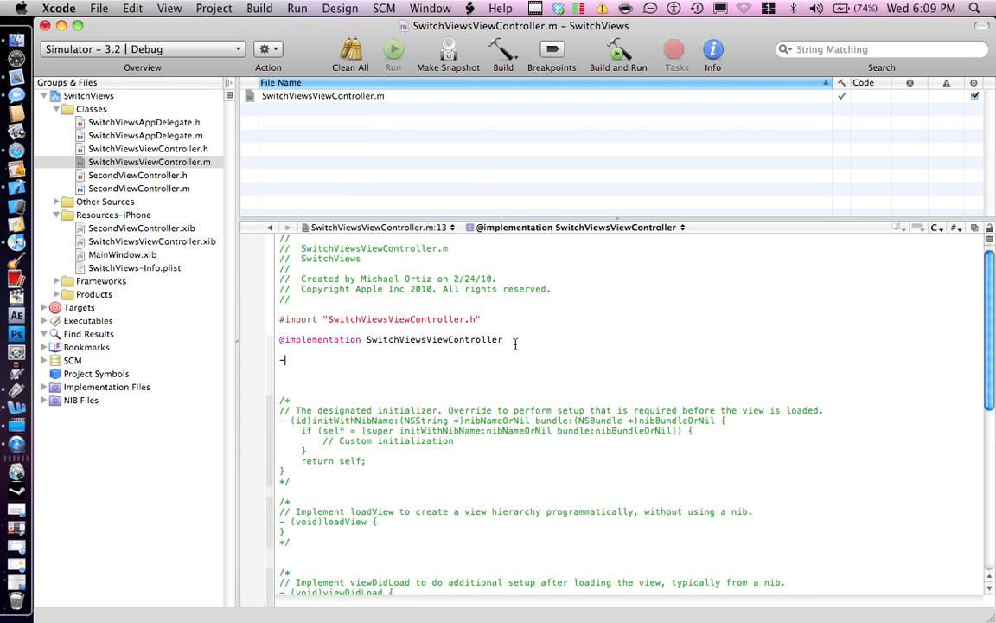
{"action": "type", "text": "(IBAction"}
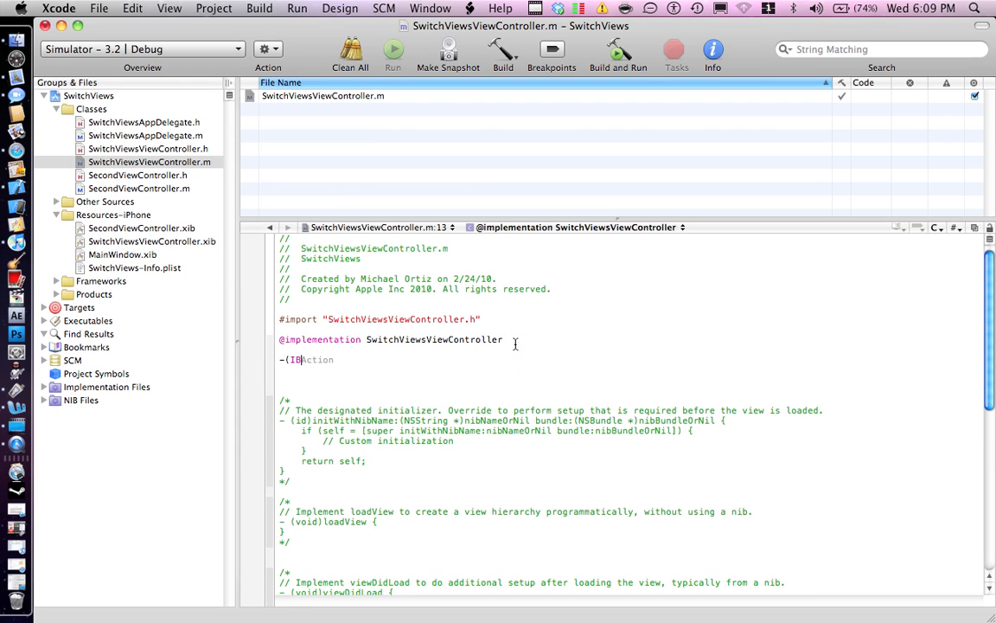
{"action": "type", "text": "pushB"}
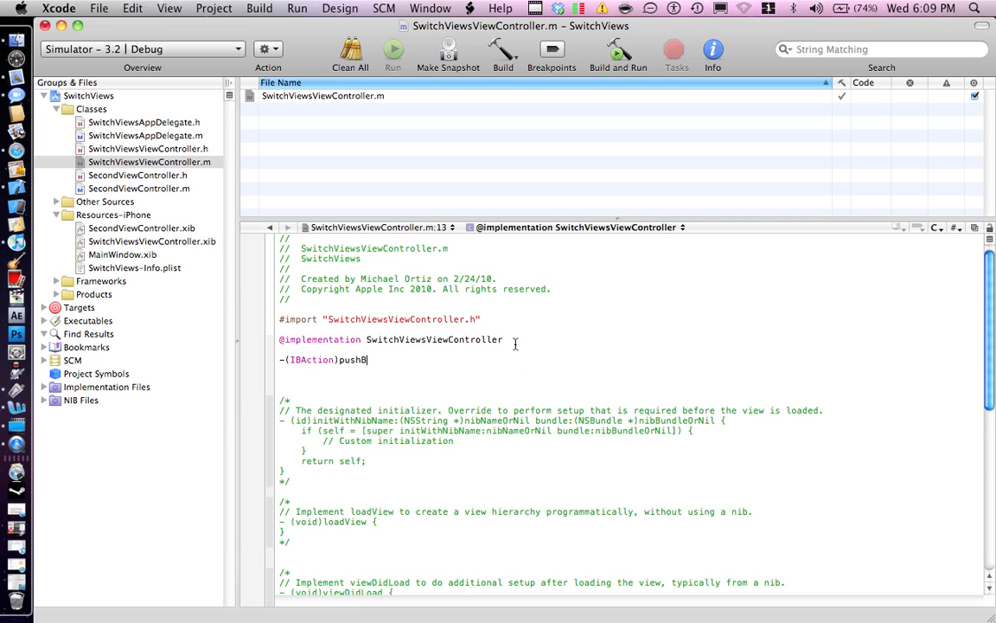
{"action": "type", "text": "utton"}
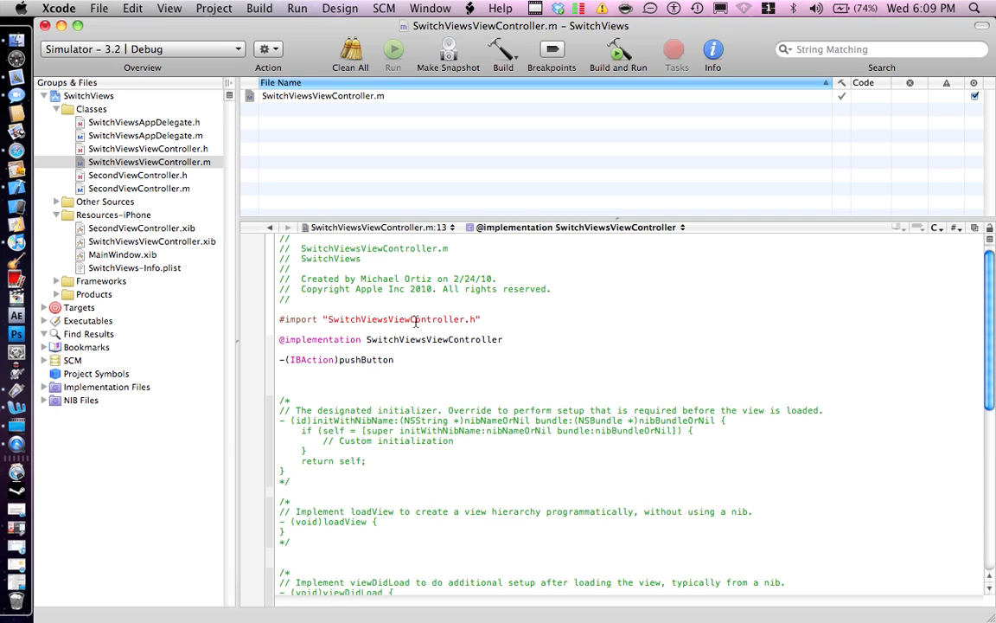
{"action": "type", "text": "{"}
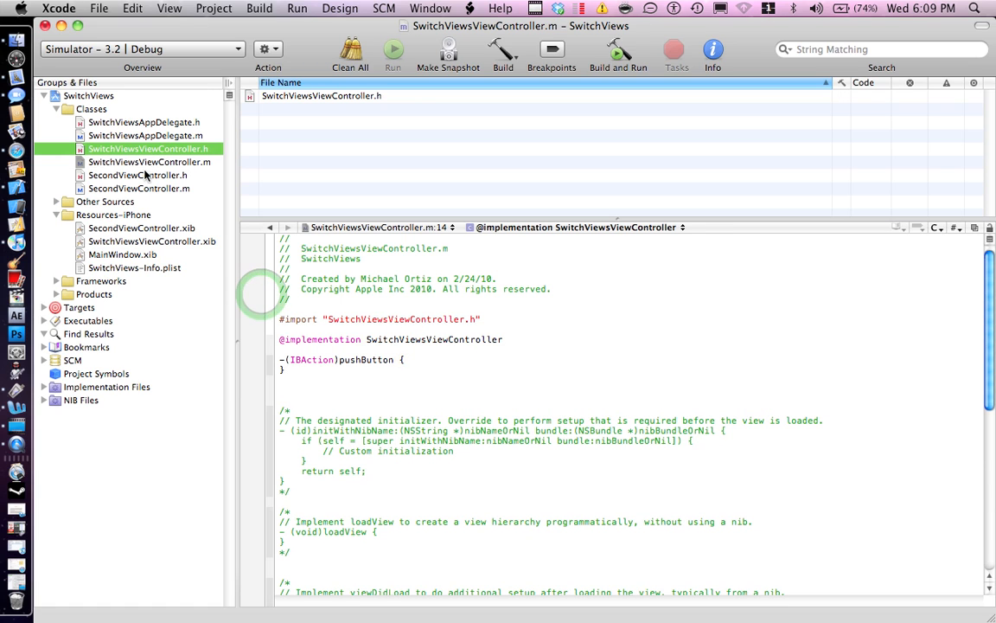
{"action": "left_click", "coordinate": [148, 162]}
{"action": "type", "text": "SecondViewController *screen = [[SecondViewController alloc] initWithNibName:nil bundle:nil];"}
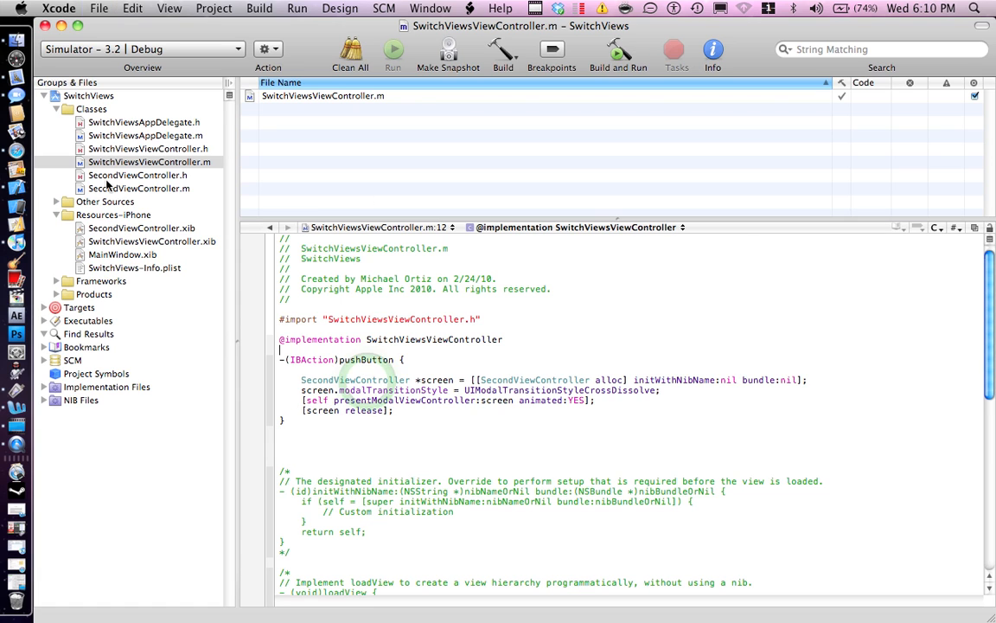
{"action": "left_click", "coordinate": [139, 175]}
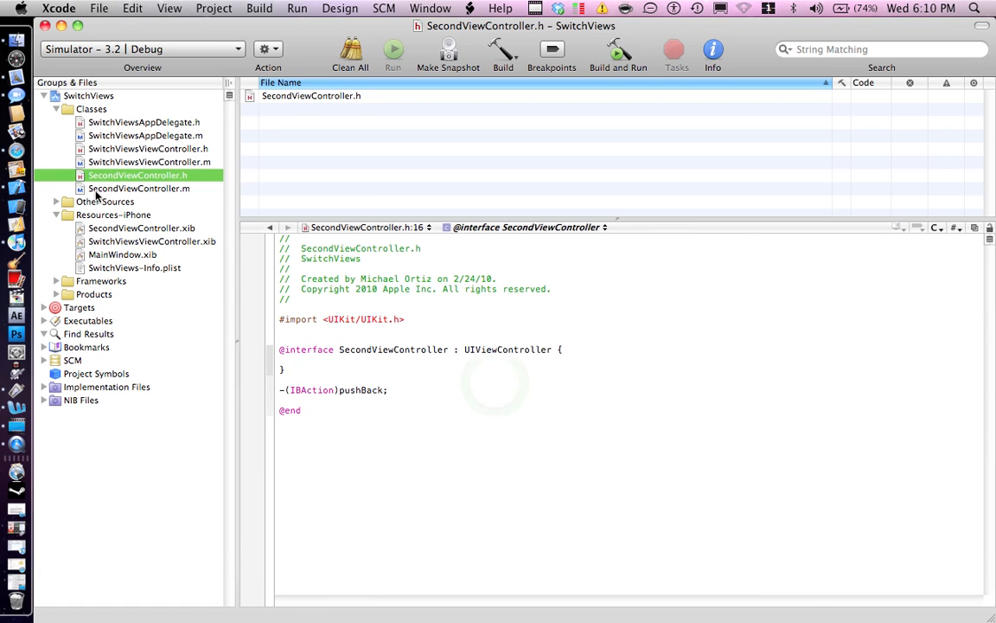
{"action": "left_click", "coordinate": [139, 188]}
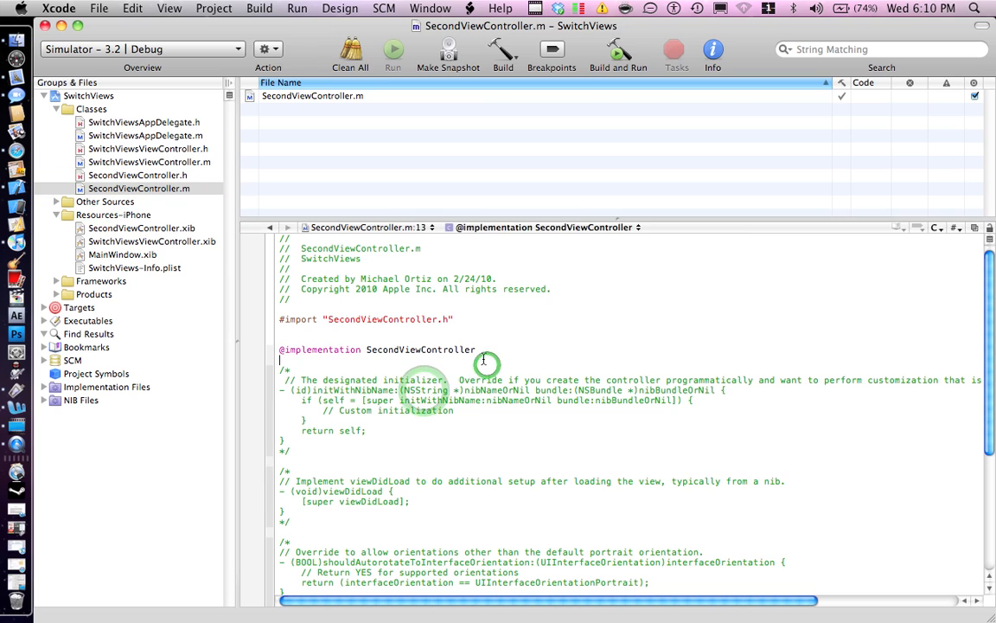
{"action": "key", "text": "Return"}
{"action": "type", "text": "-"}
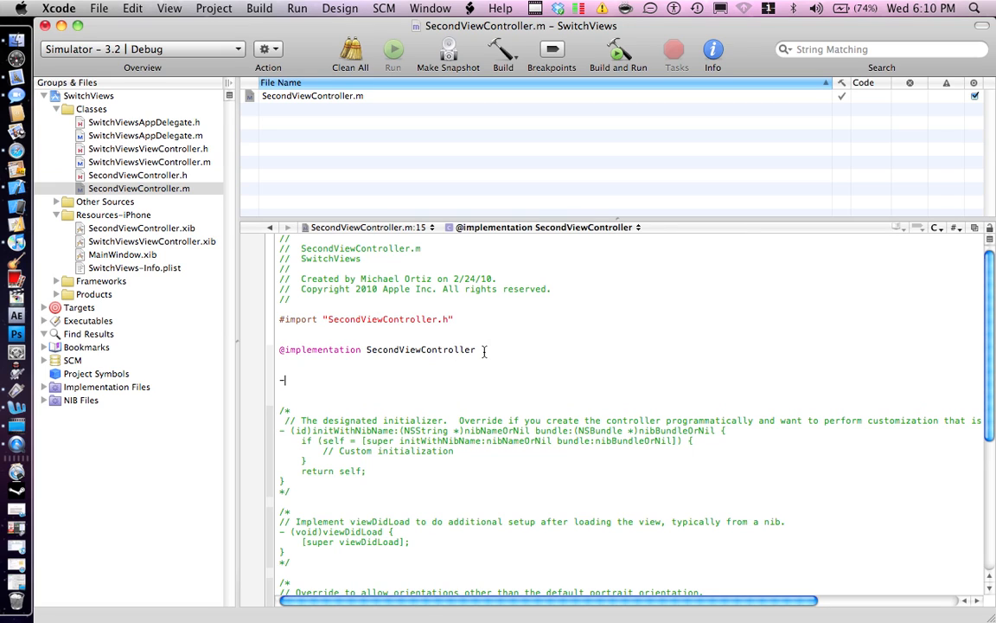
{"action": "type", "text": "(IBAction"}
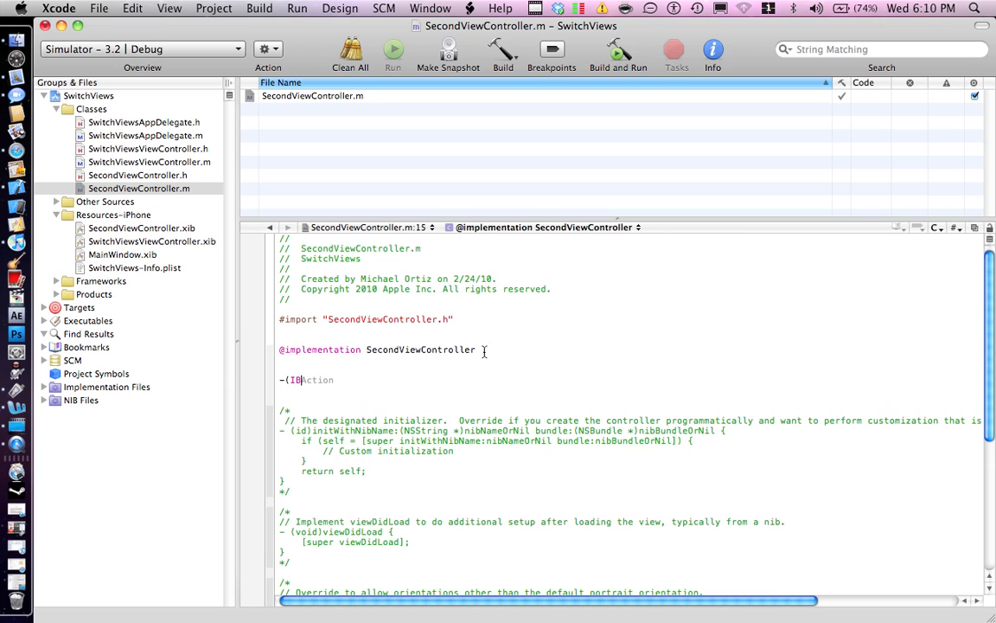
{"action": "type", "text": "pus"}
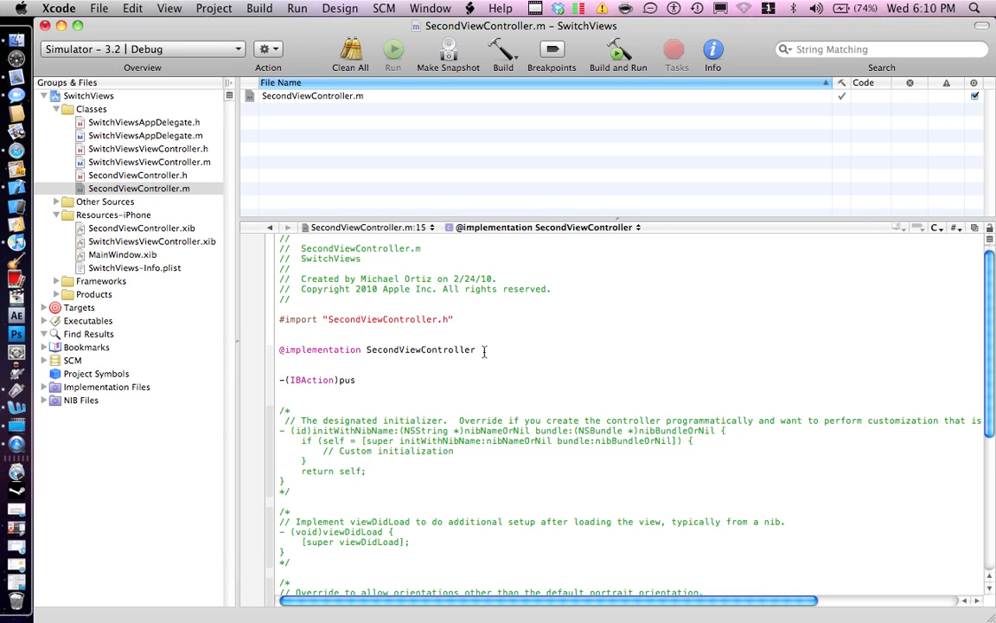
{"action": "type", "text": "hBAck"}
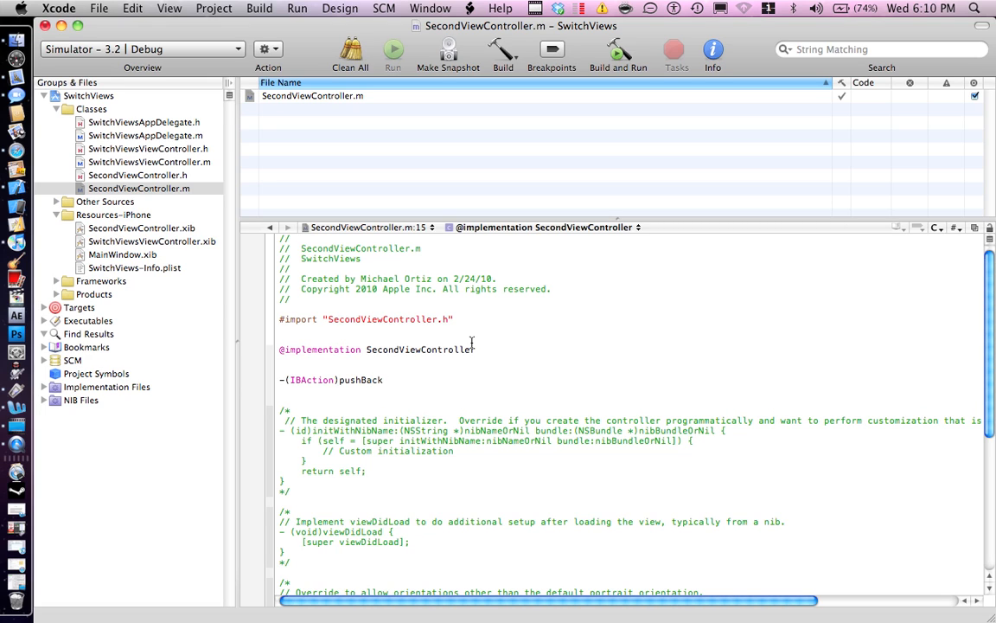
Fill pushBack's body with [self dismissModalViewControllerAnimated:YES]; after checking the header declaration
{"action": "left_click", "coordinate": [138, 187]}
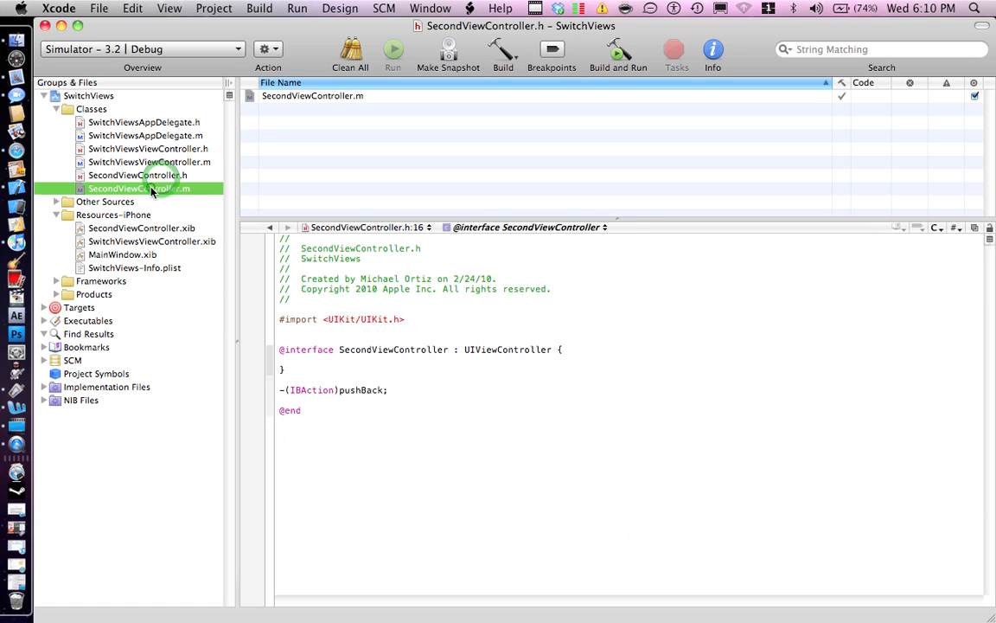
{"action": "left_click", "coordinate": [139, 187]}
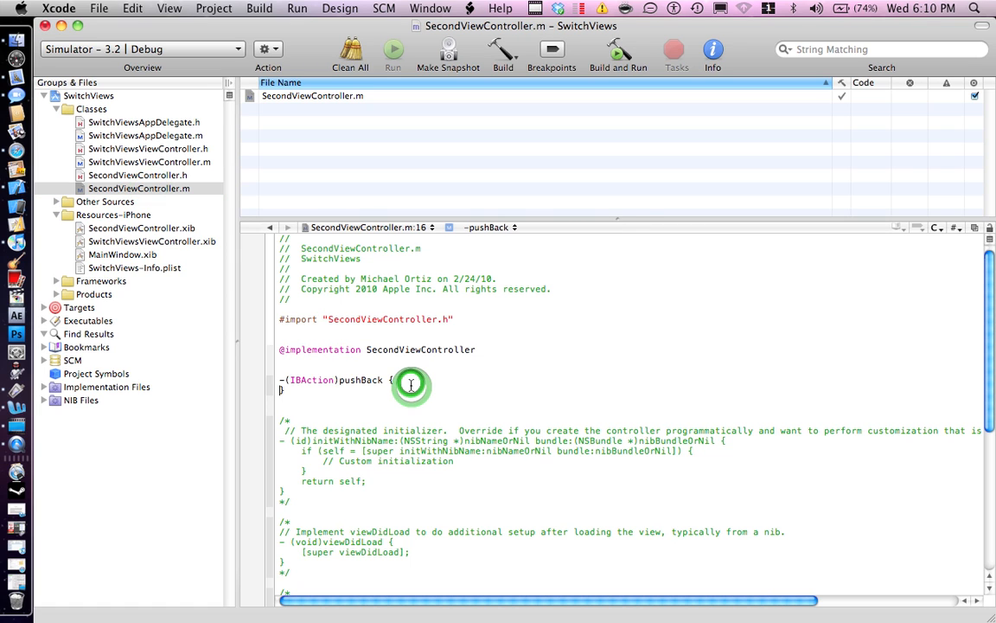
{"action": "key", "text": "Return"}
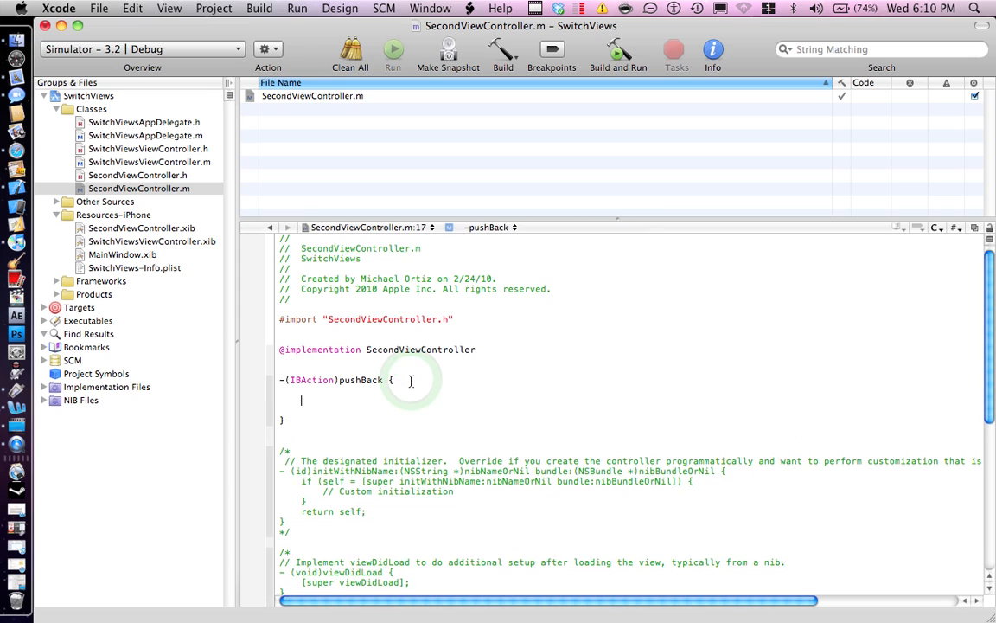
{"action": "type", "text": "["}
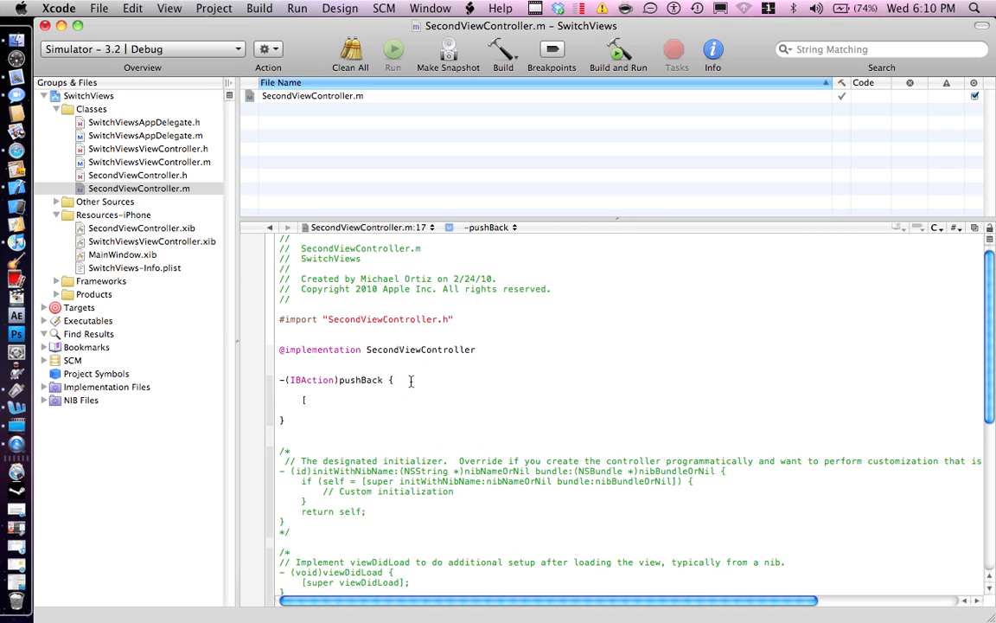
{"action": "type", "text": "self dealloc"}
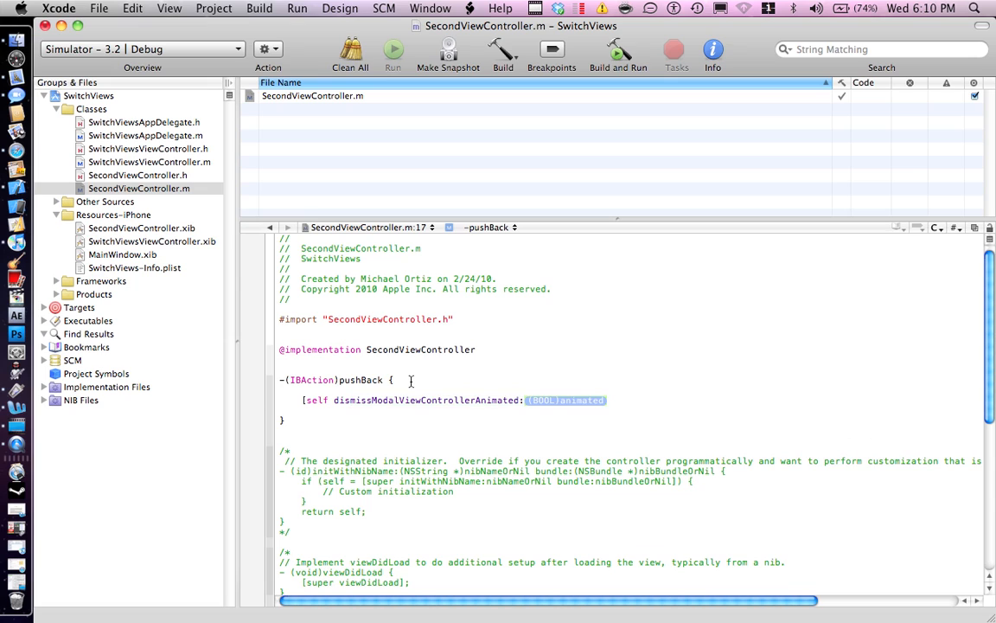
{"action": "type", "text": "YES];"}
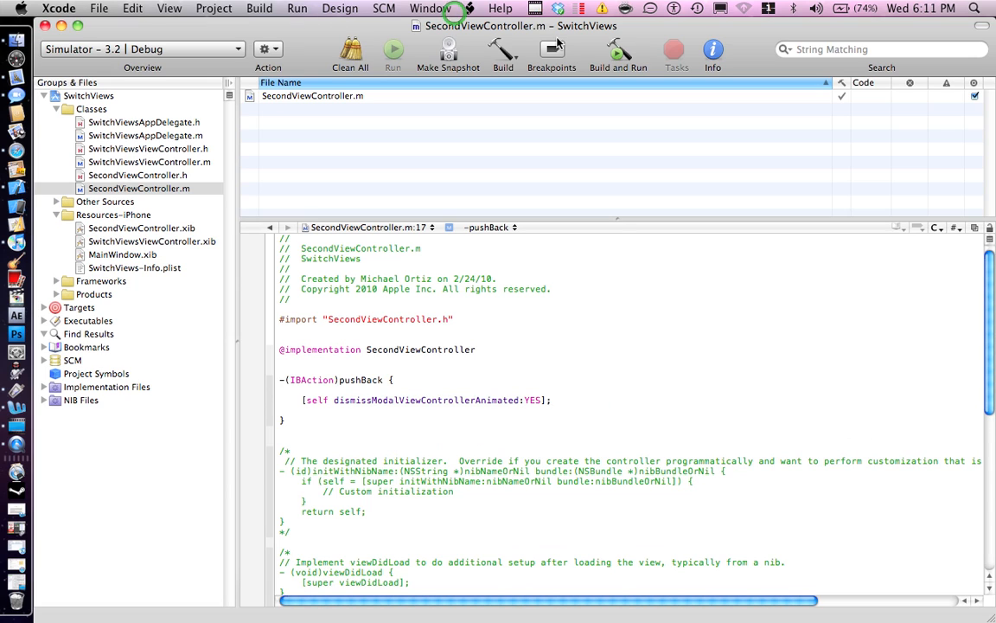
After the failed build, add #import "SecondViewController.h" to SwitchViewsViewController.m
{"action": "left_click", "coordinate": [617, 54]}
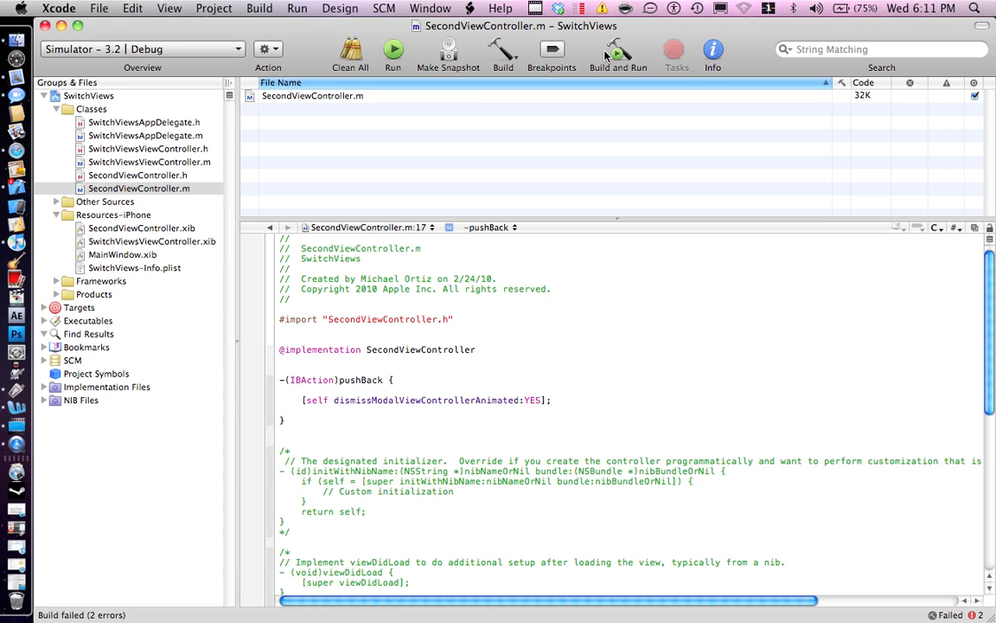
{"action": "left_click", "coordinate": [552, 399]}
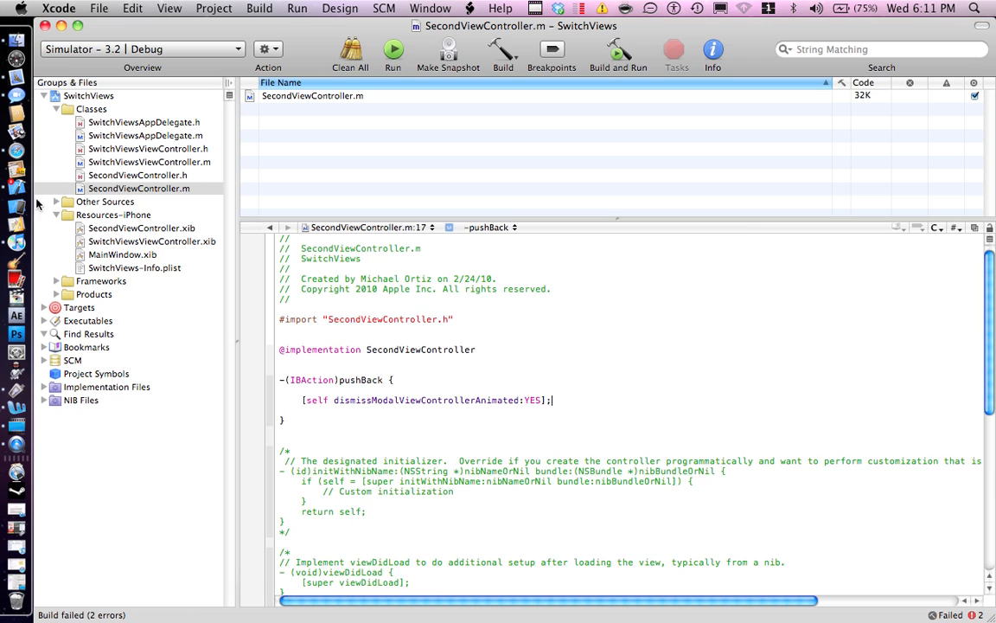
{"action": "left_click", "coordinate": [148, 163]}
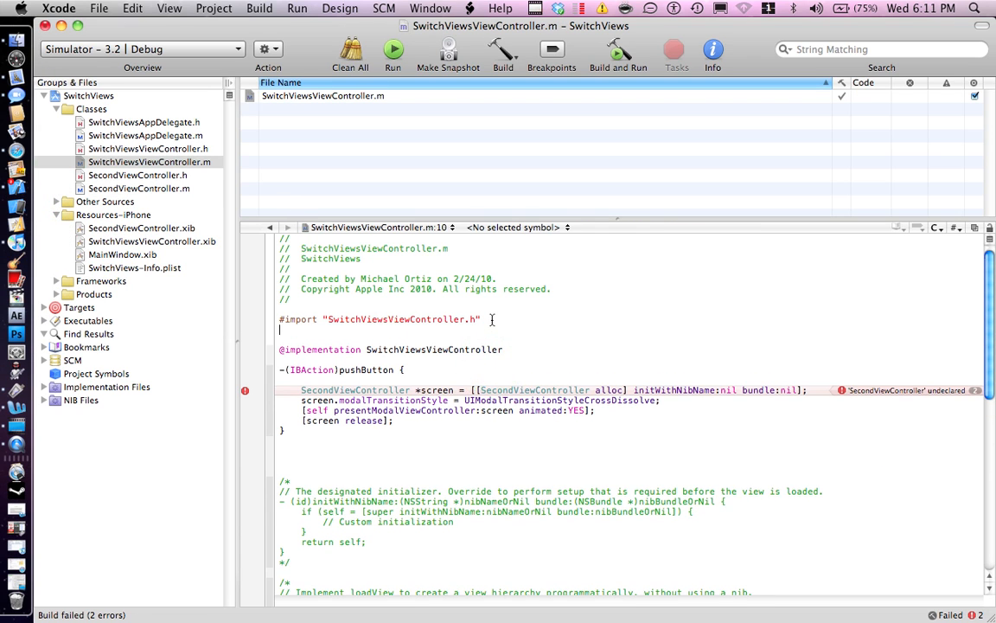
{"action": "type", "text": "#import \"SecondViewController.h"}
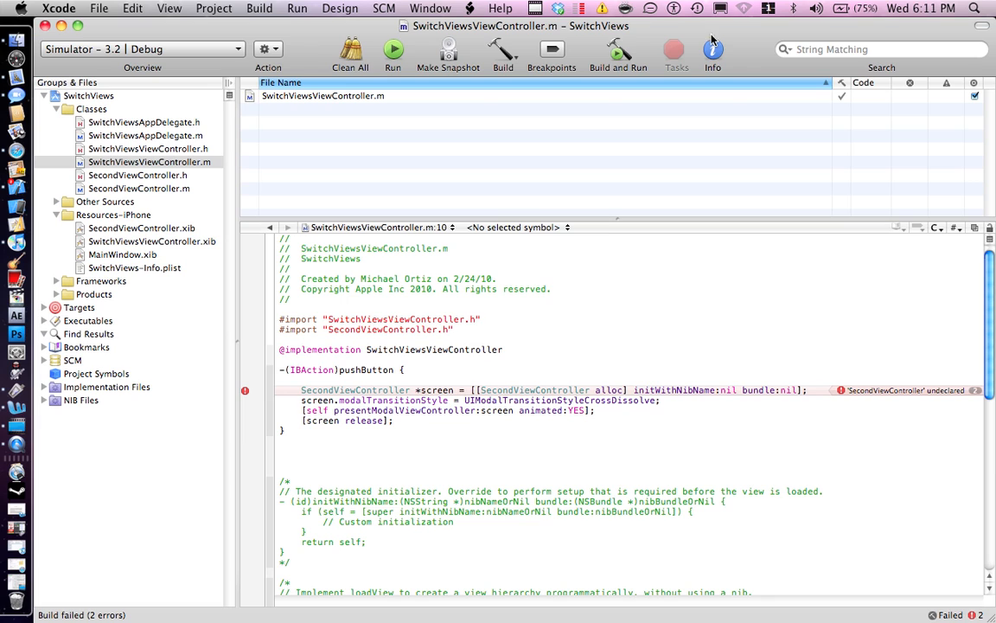
Rebuild SwitchViews and launch it in the iPhone Simulator
{"action": "left_click", "coordinate": [618, 52]}
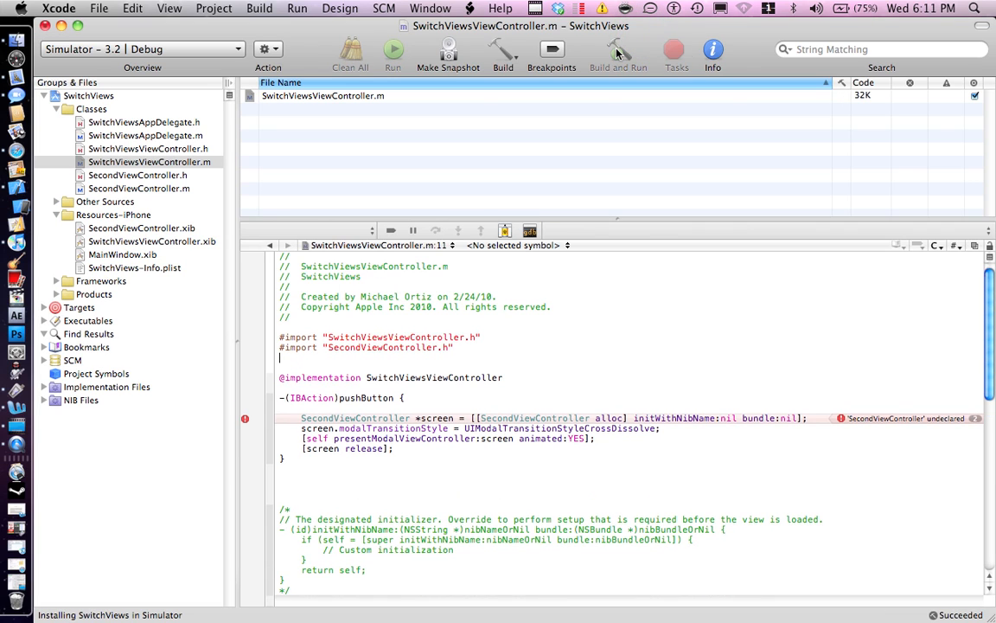
{"action": "left_click", "coordinate": [619, 54]}
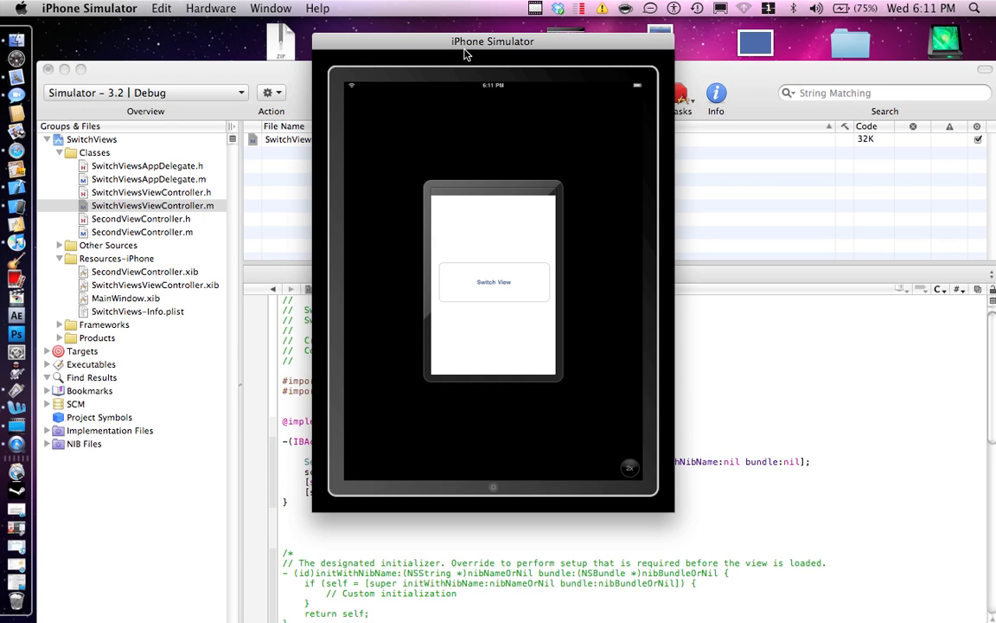
Tap Switch View and Go Back repeatedly, toggling between the white first view and red second view
{"action": "left_click", "coordinate": [629, 467]}
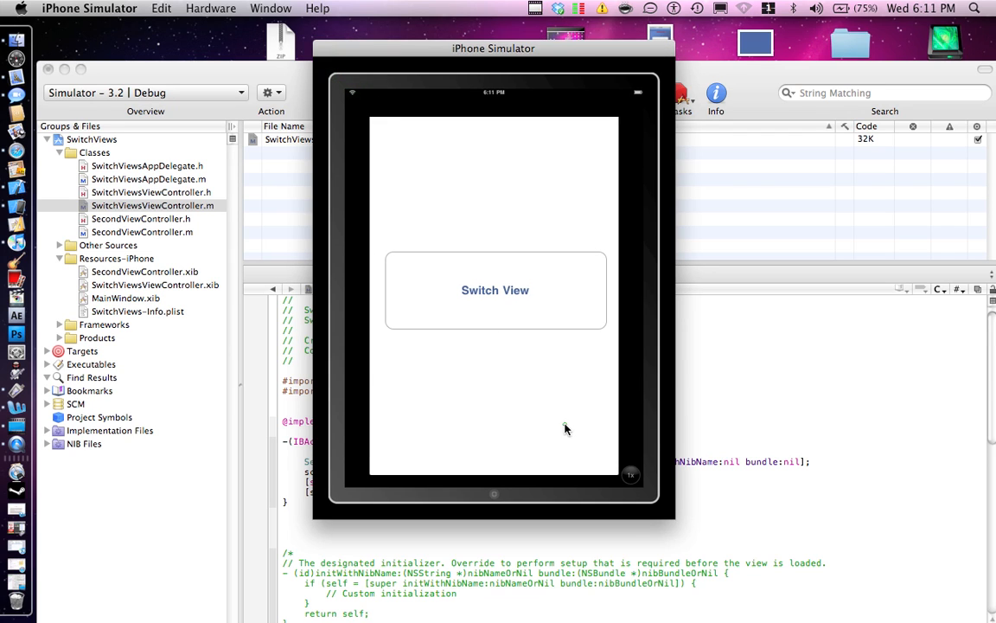
{"action": "left_click", "coordinate": [495, 290]}
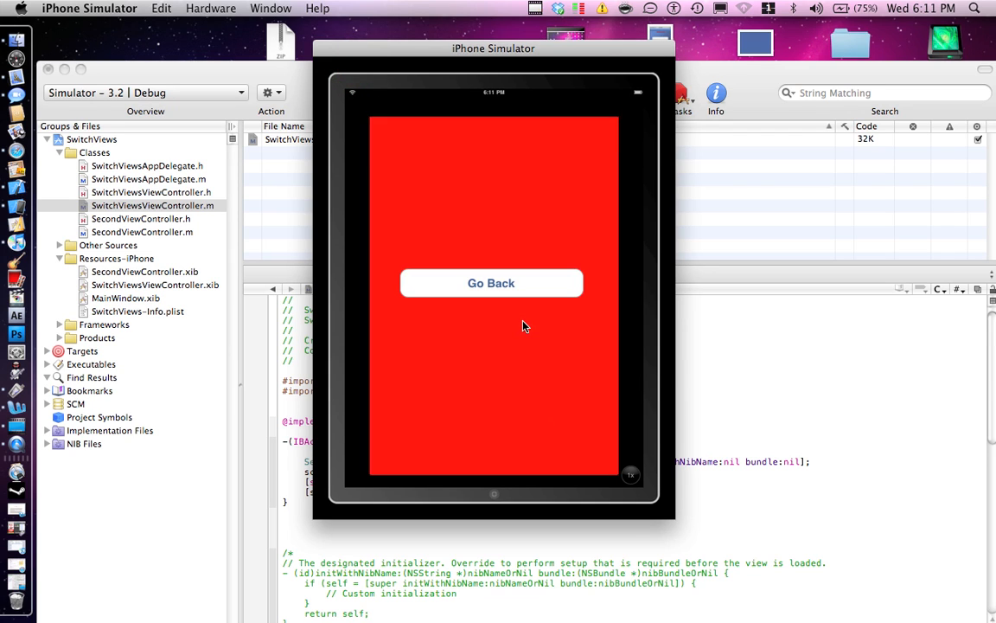
{"action": "left_click", "coordinate": [491, 283]}
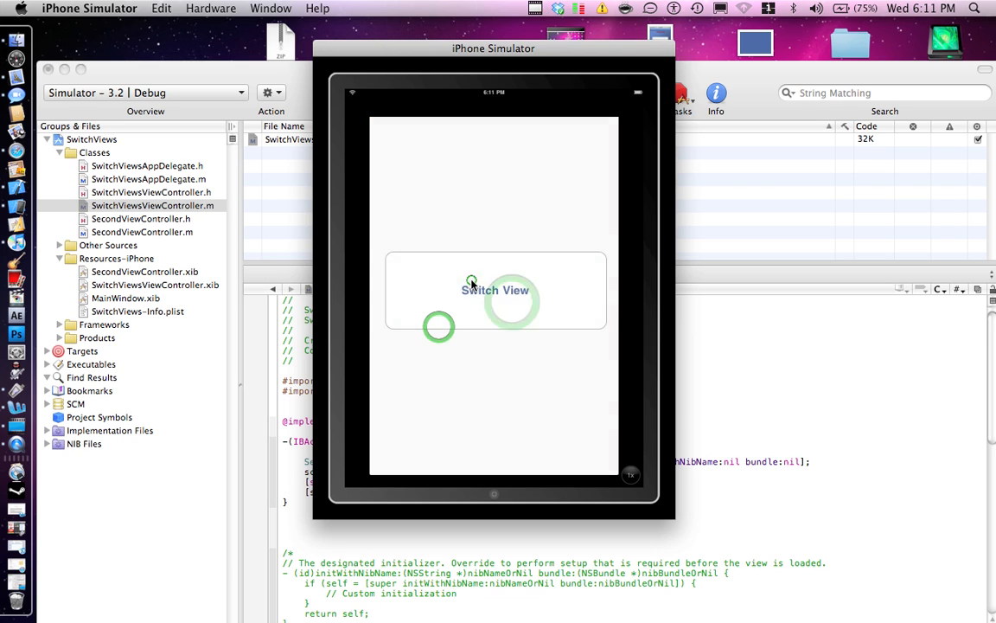
{"action": "left_click", "coordinate": [494, 290]}
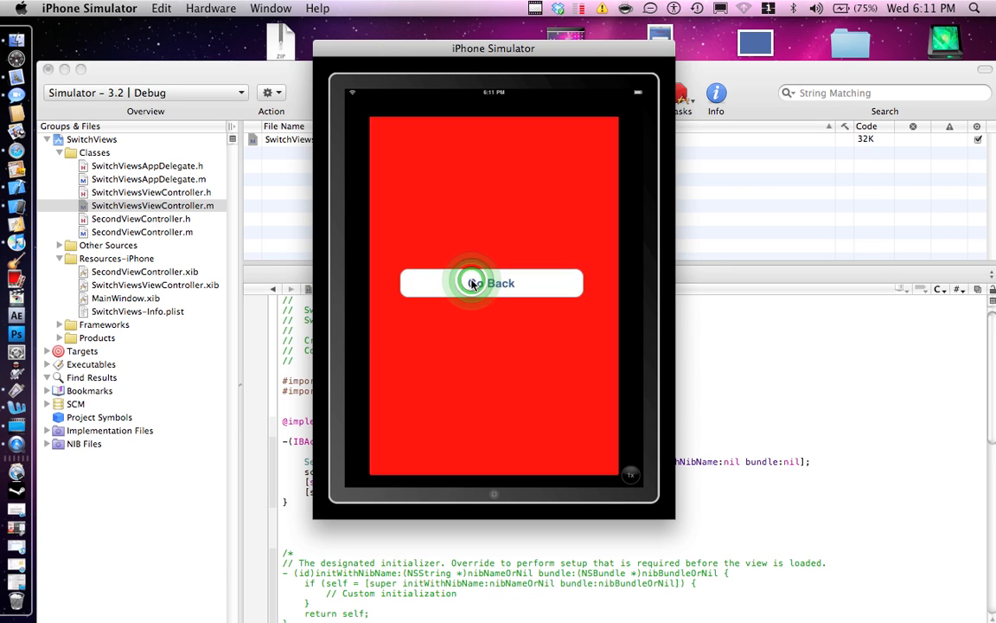
{"action": "left_click", "coordinate": [491, 284]}
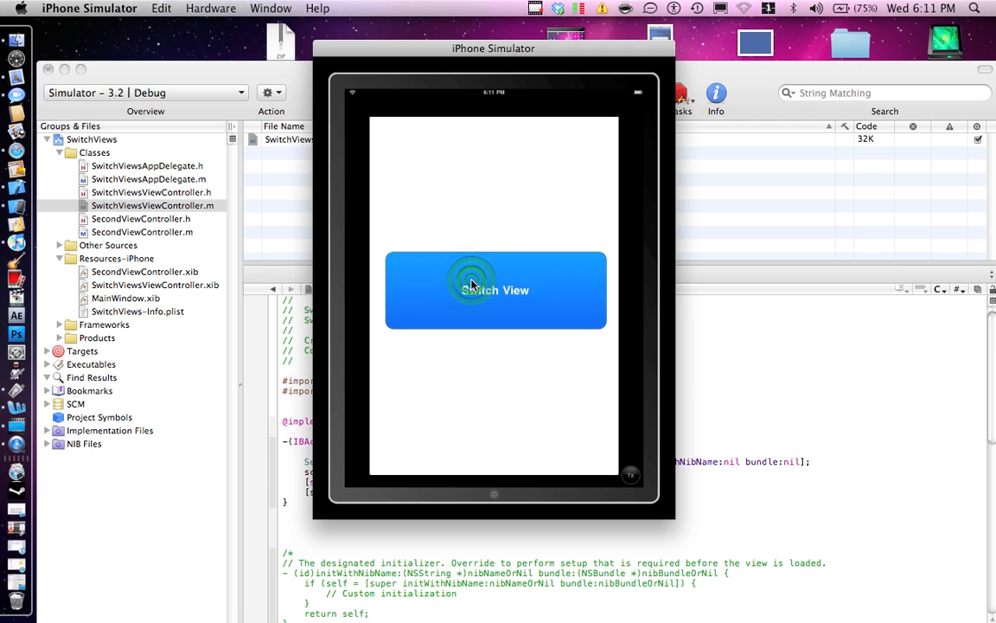
{"action": "left_click", "coordinate": [495, 290]}
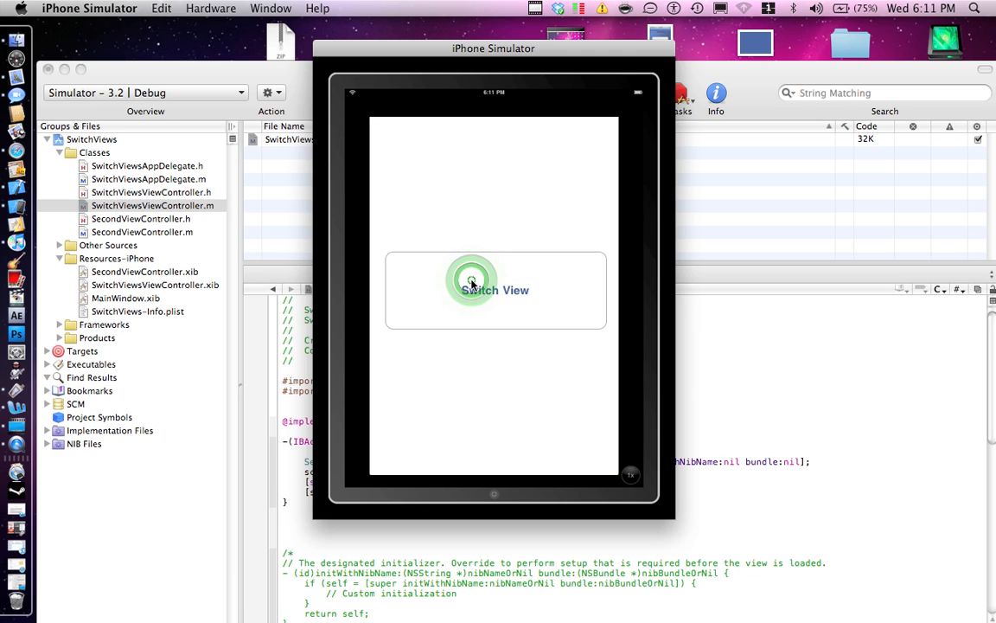
{"action": "left_click", "coordinate": [471, 280]}
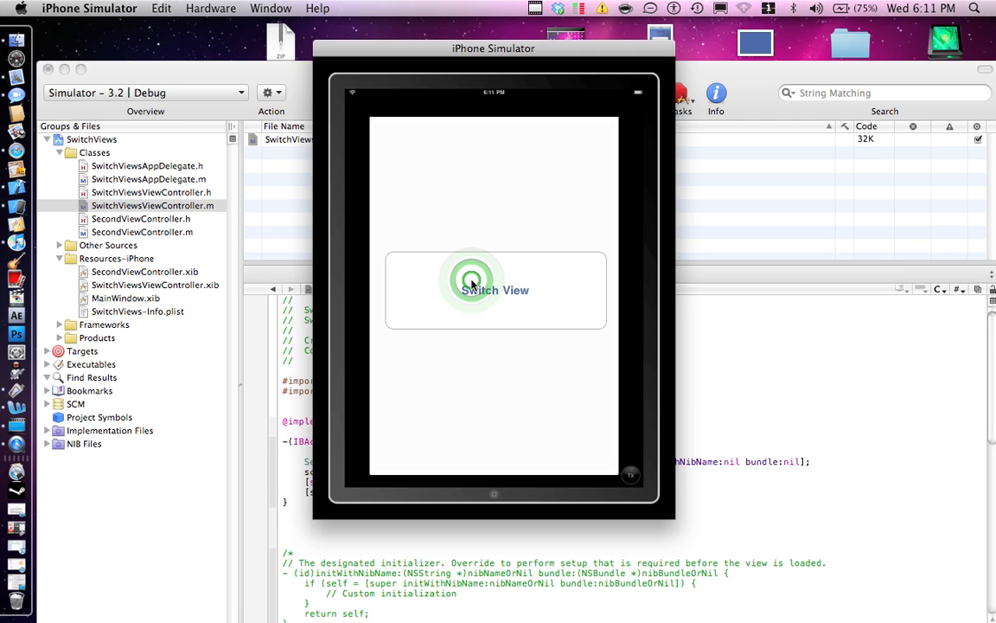
{"action": "left_click", "coordinate": [494, 291]}
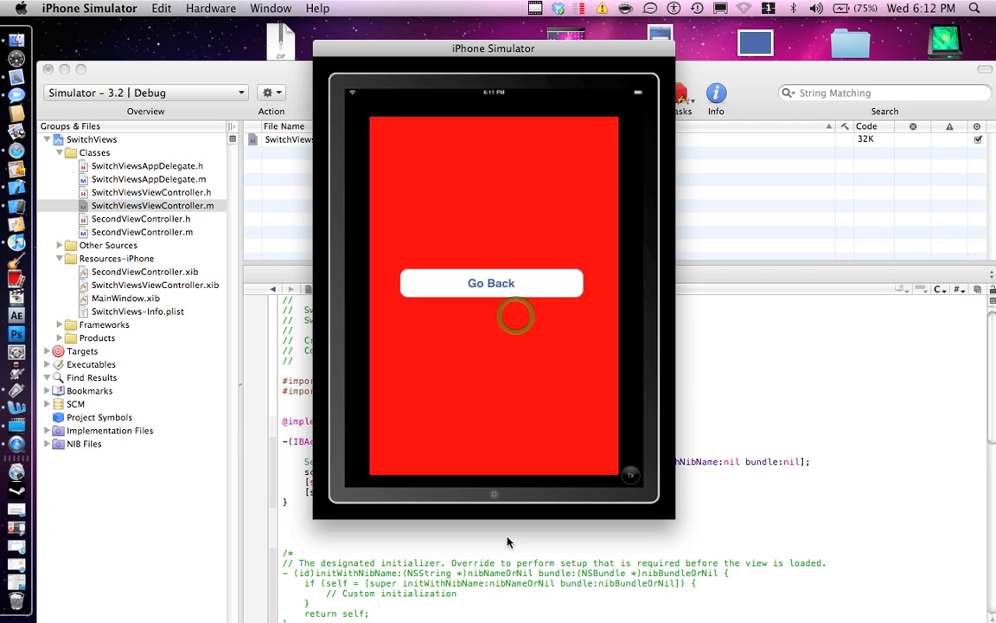